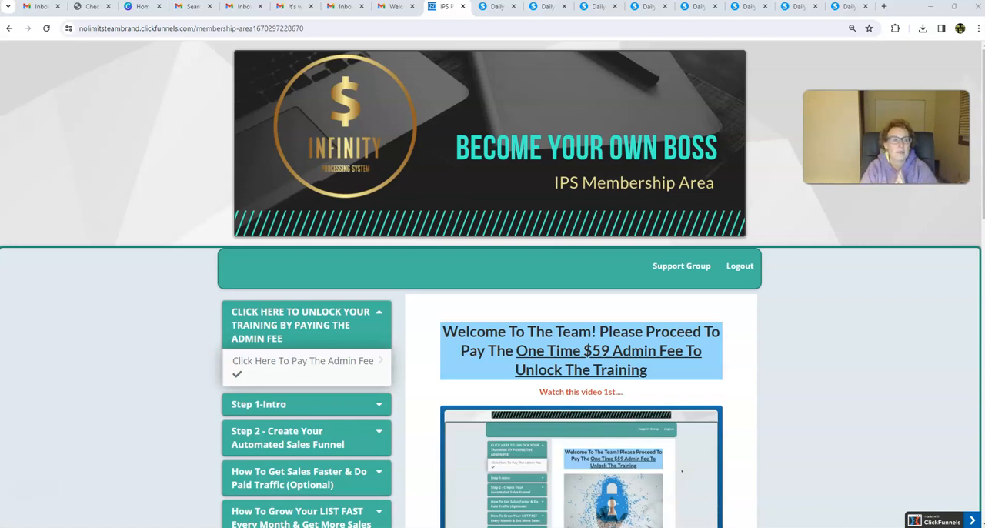
mouse_move(4, 473)
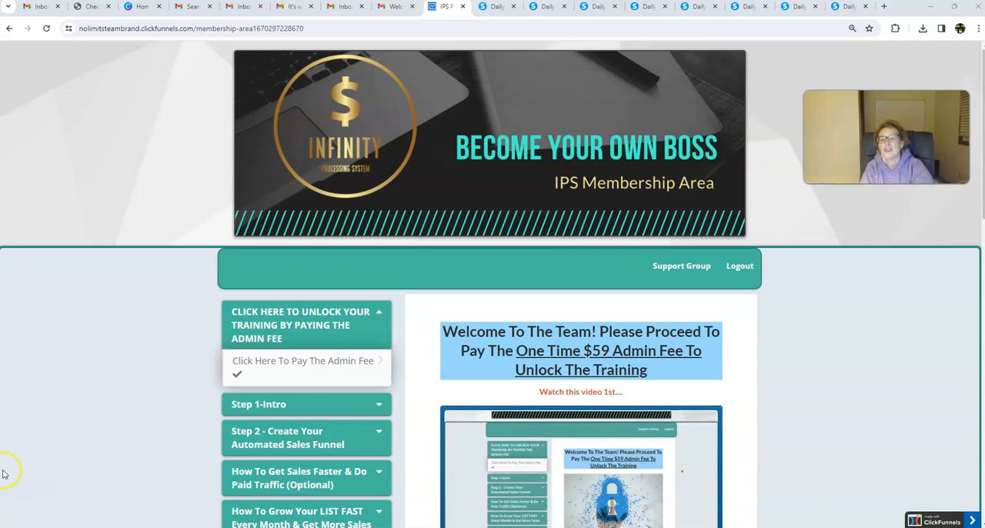
mouse_move(193, 352)
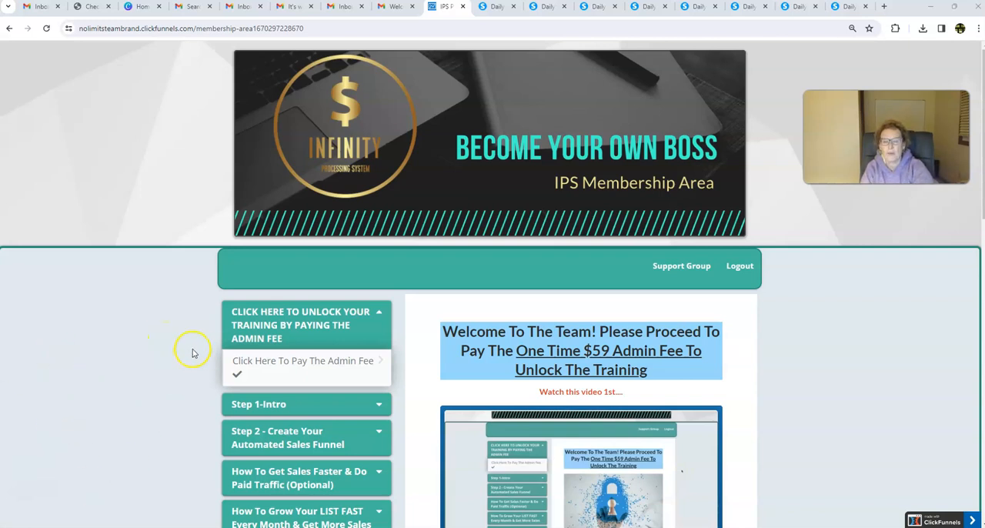
Step: Scroll down past the welcome video to the $59 admin fee payment options
scroll(down, 3)
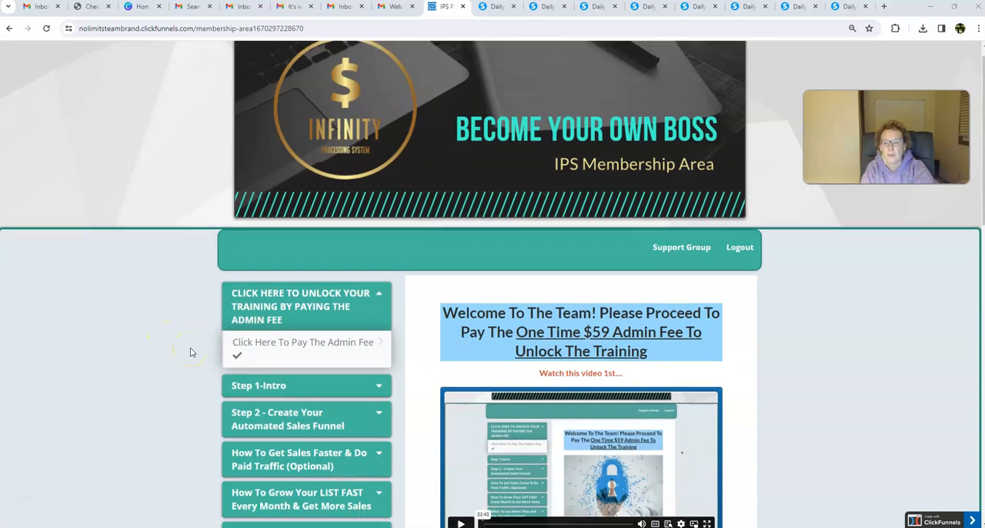
scroll(down, 3)
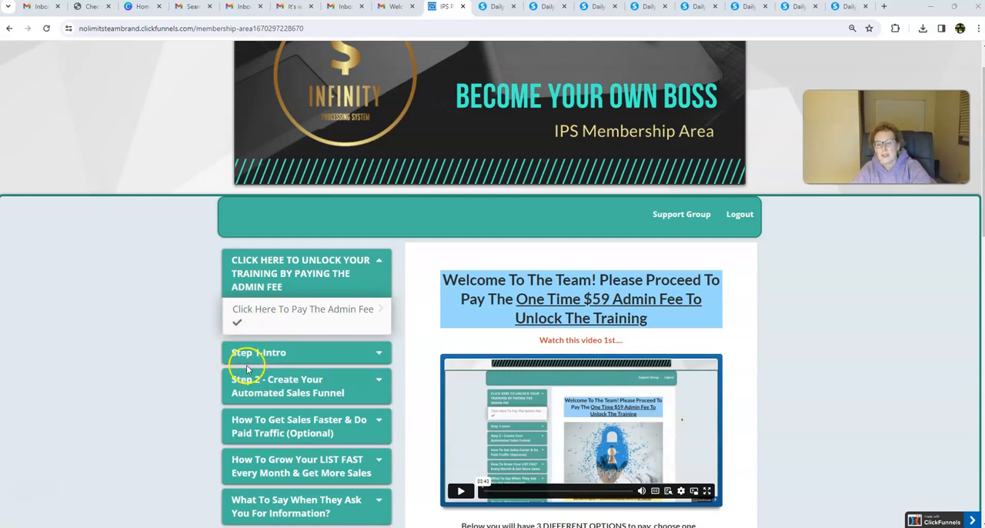
scroll(down, 3)
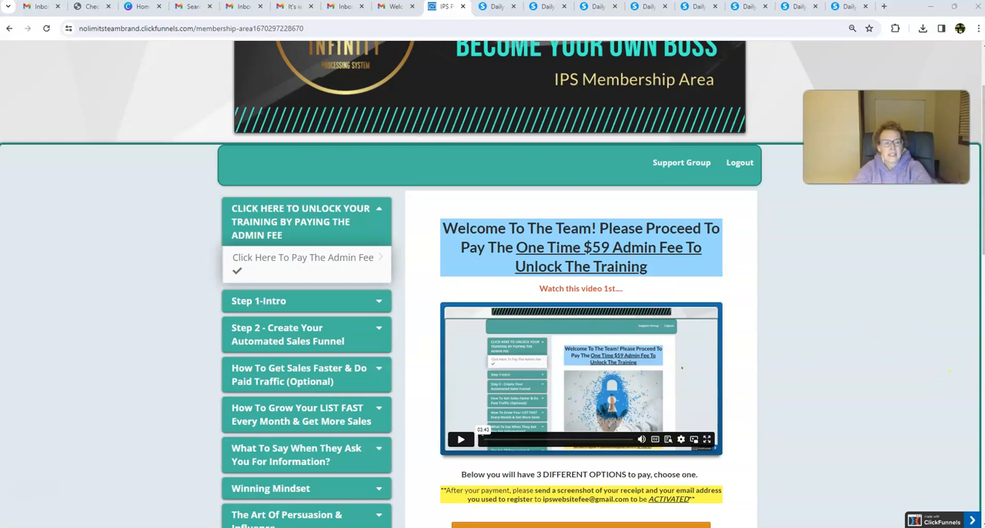
scroll(down, 3)
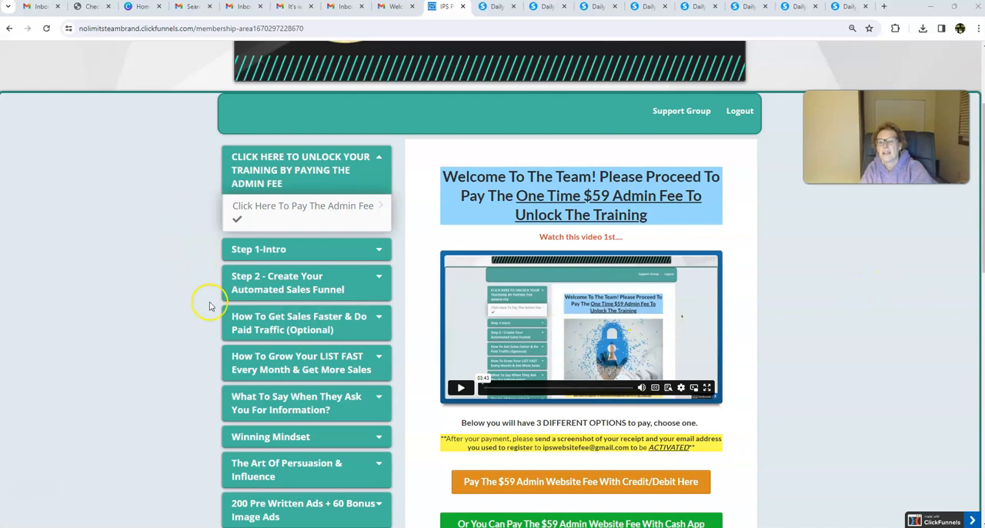
Step: Scroll past 7 Day Action Plan to reveal Zelle, the no-refund policy and later modules
scroll(down, 3)
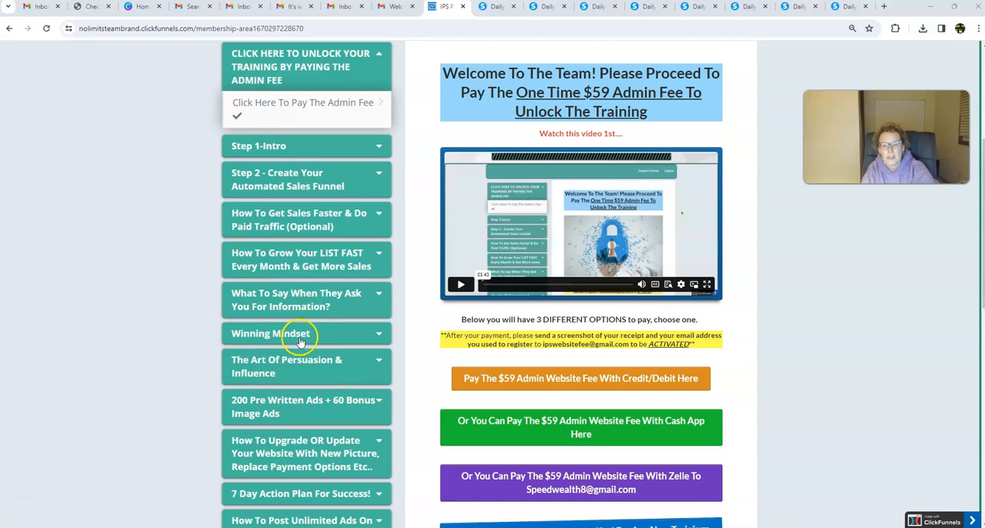
mouse_move(198, 390)
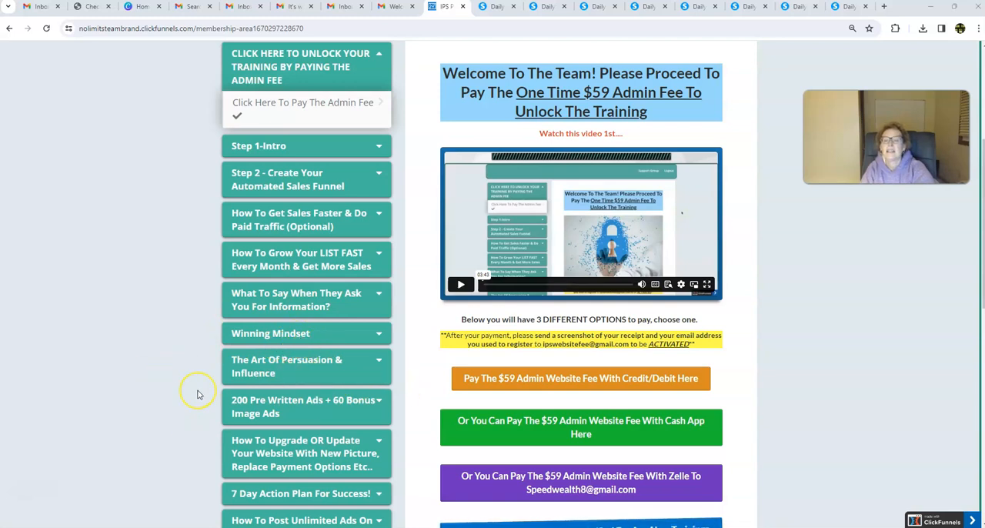
scroll(down, 3)
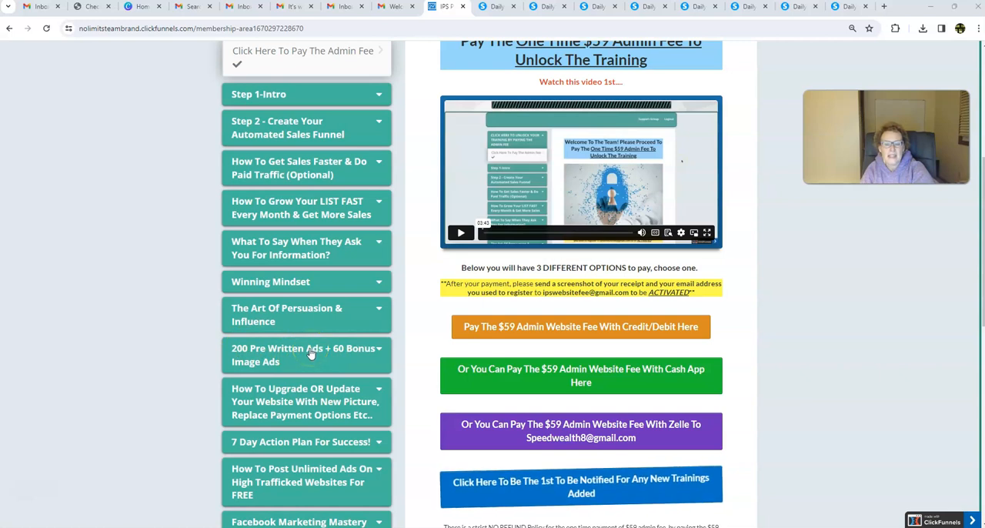
mouse_move(363, 355)
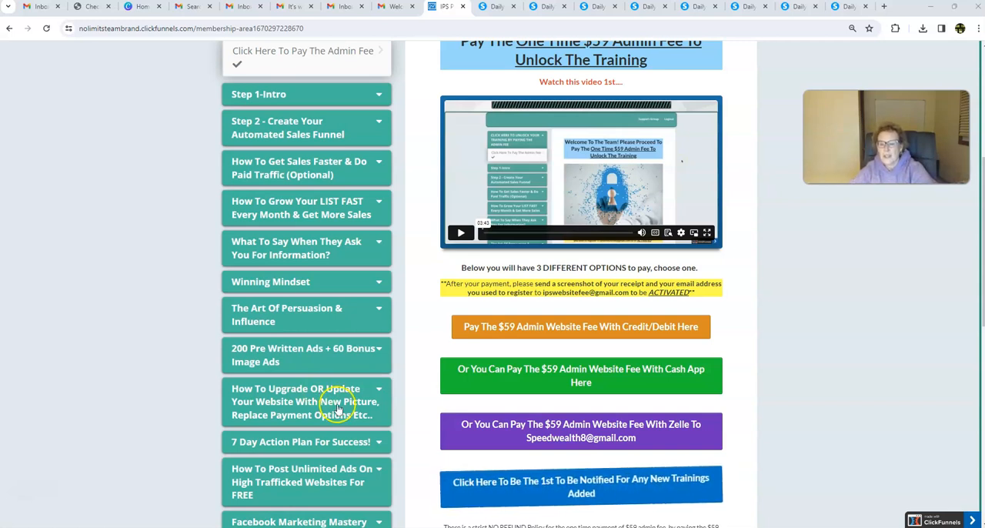
mouse_move(337, 367)
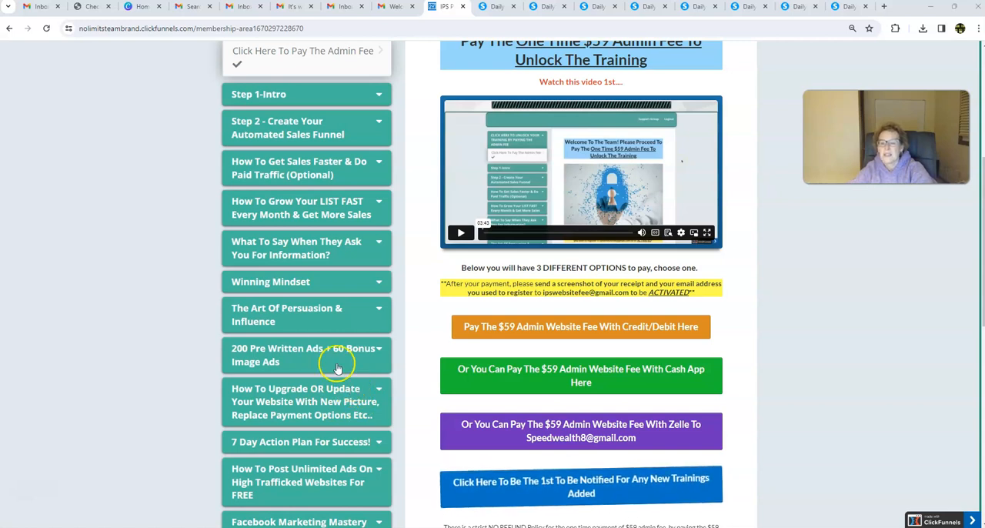
scroll(down, 3)
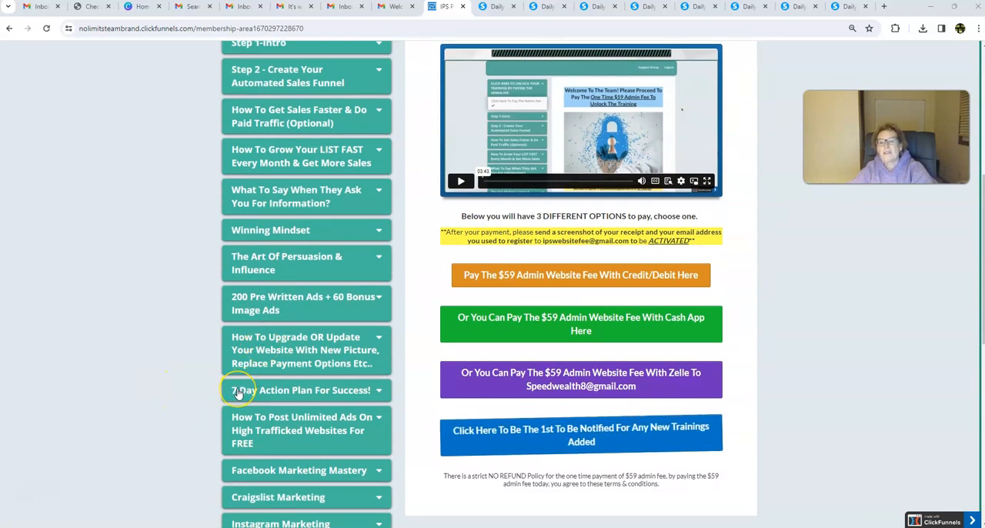
mouse_move(330, 389)
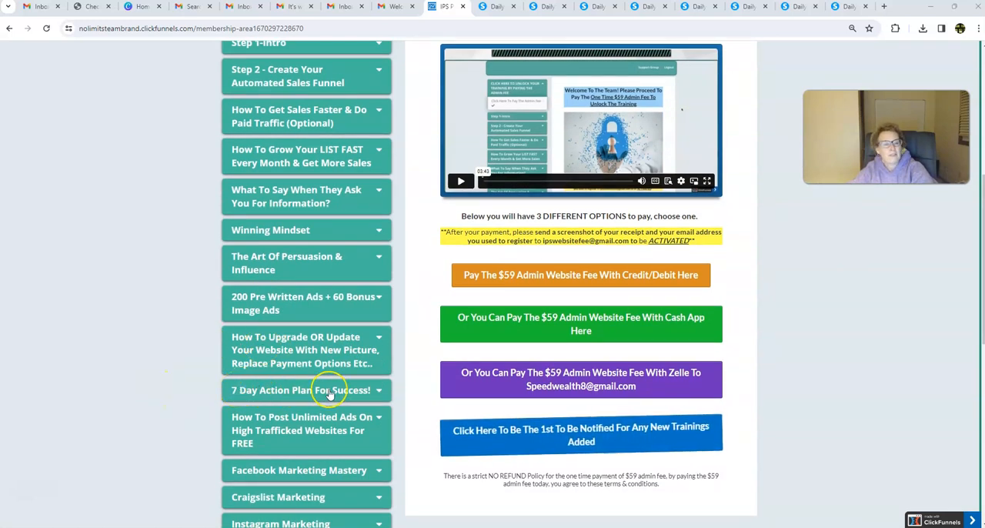
mouse_move(198, 349)
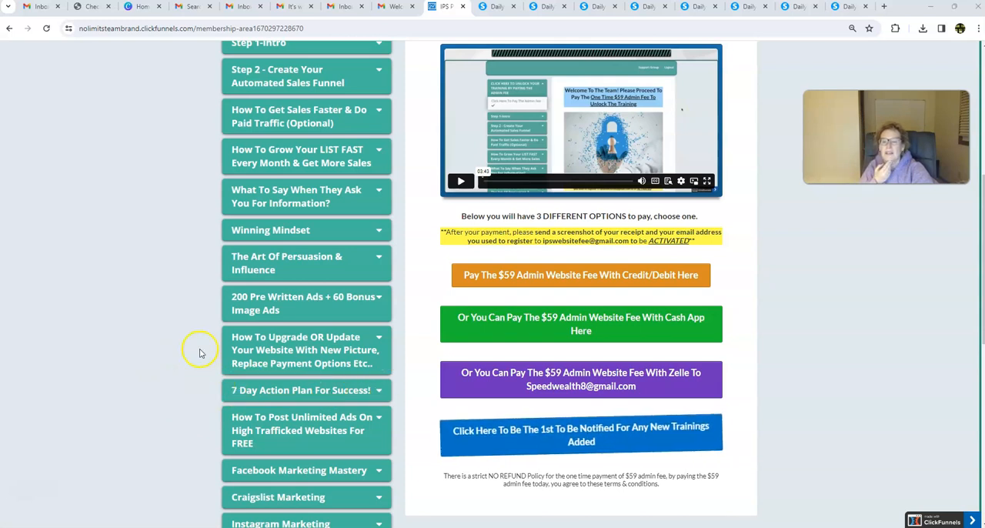
Step: Scroll to the bottom of the module list and expand Facebook Marketing Mastery
scroll(down, 3)
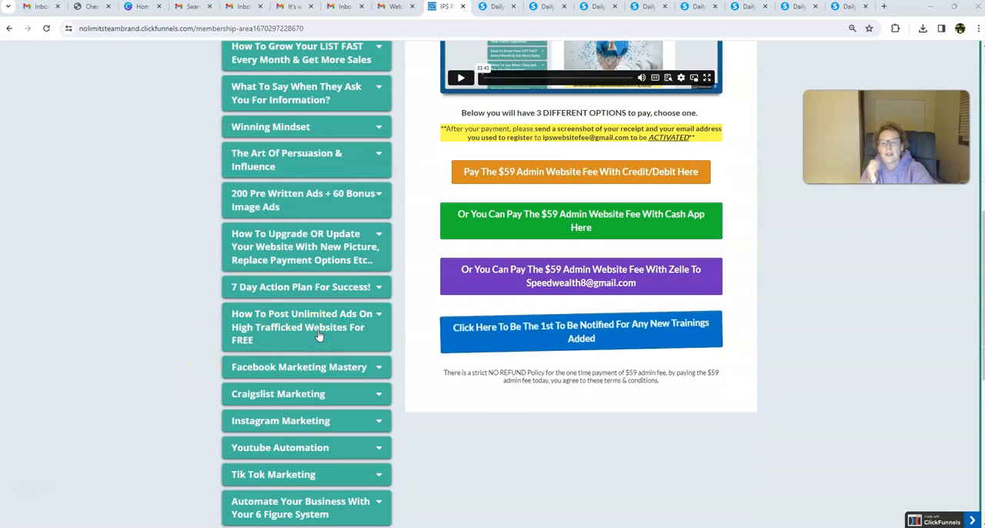
mouse_move(281, 204)
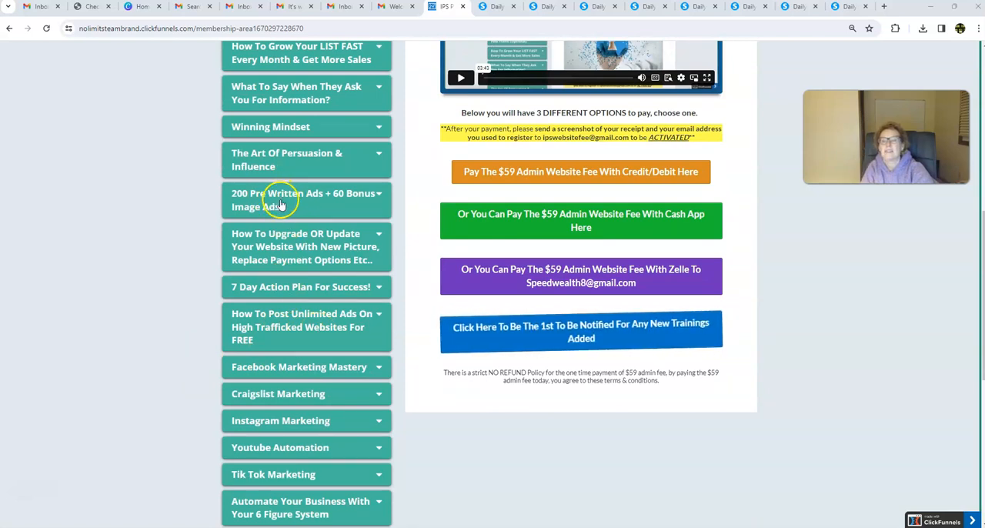
scroll(down, 3)
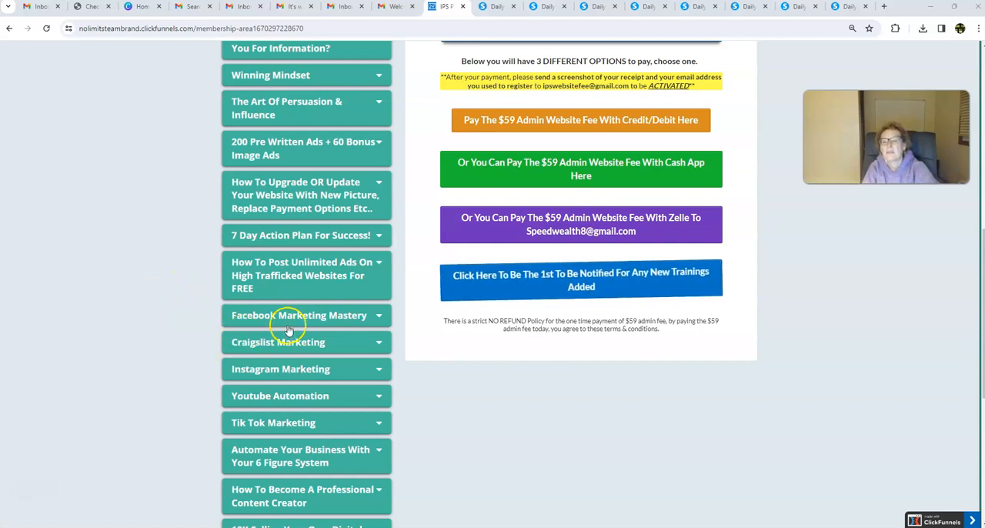
mouse_move(306, 365)
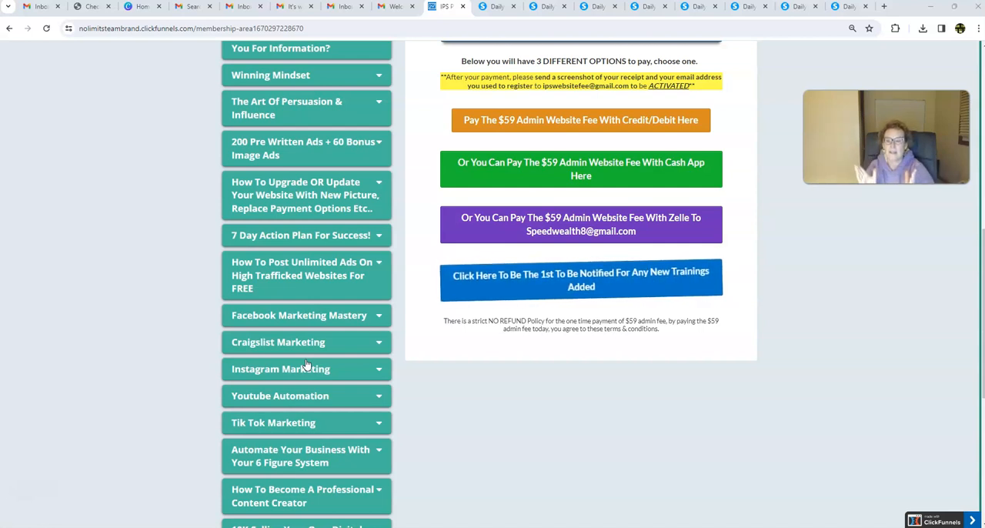
mouse_move(125, 410)
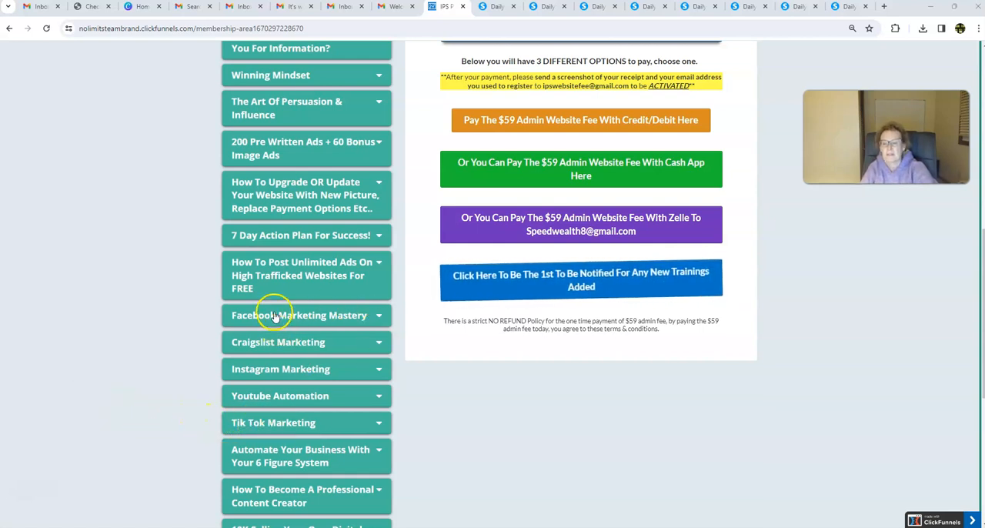
mouse_move(273, 396)
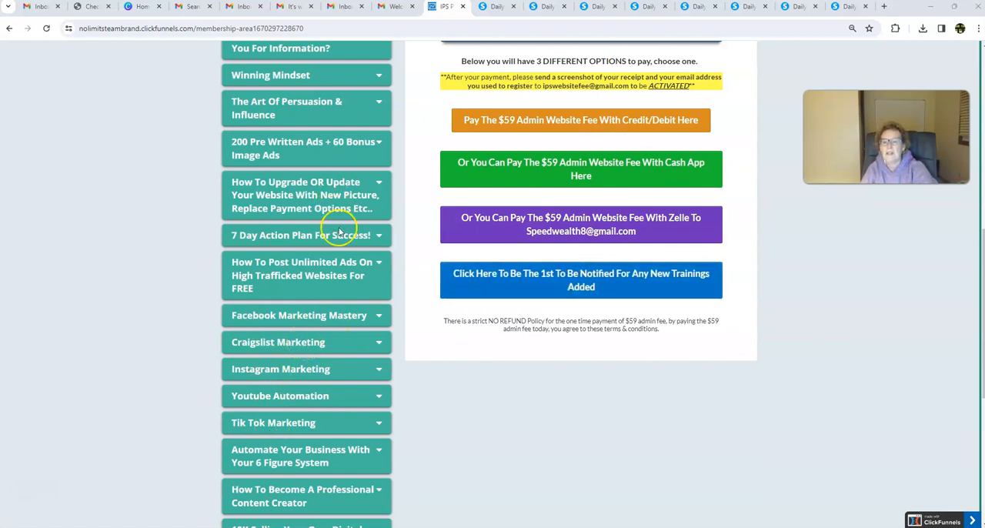
mouse_move(315, 315)
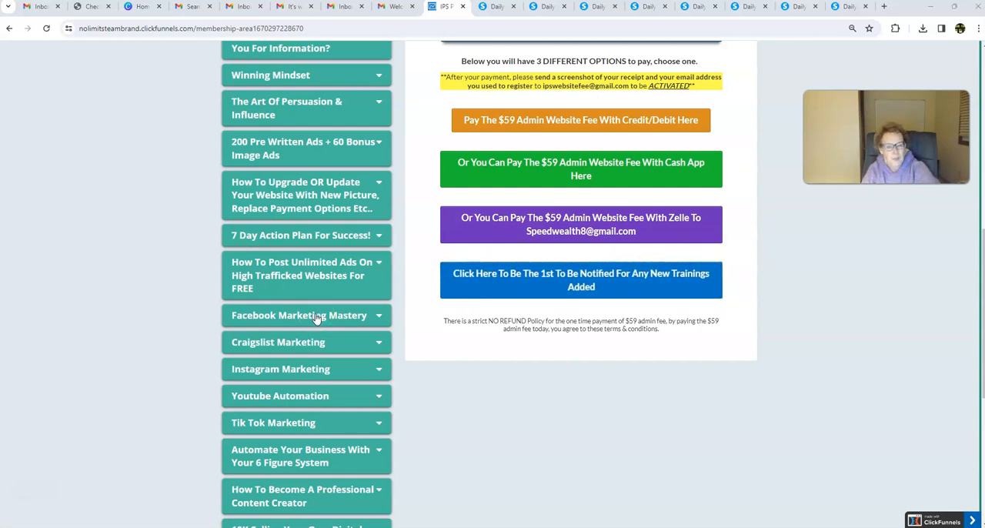
click(306, 315)
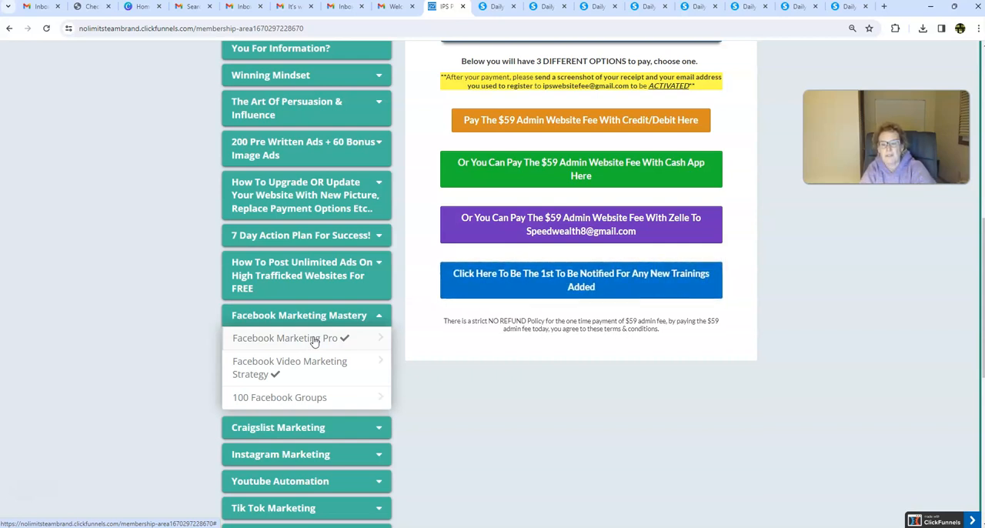
Step: Open the Facebook Marketing Pro lesson with its Facebook Marketing Intro video
click(286, 338)
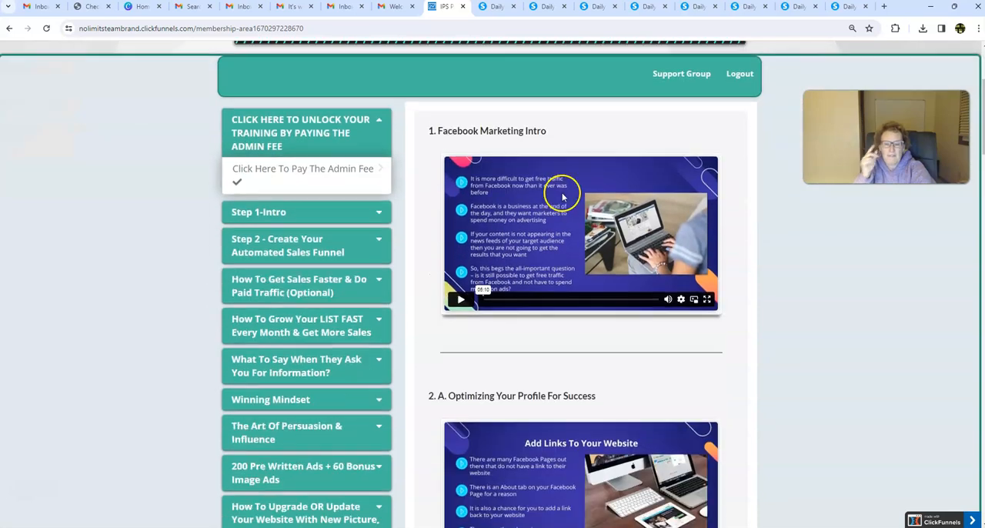
scroll(down, 3)
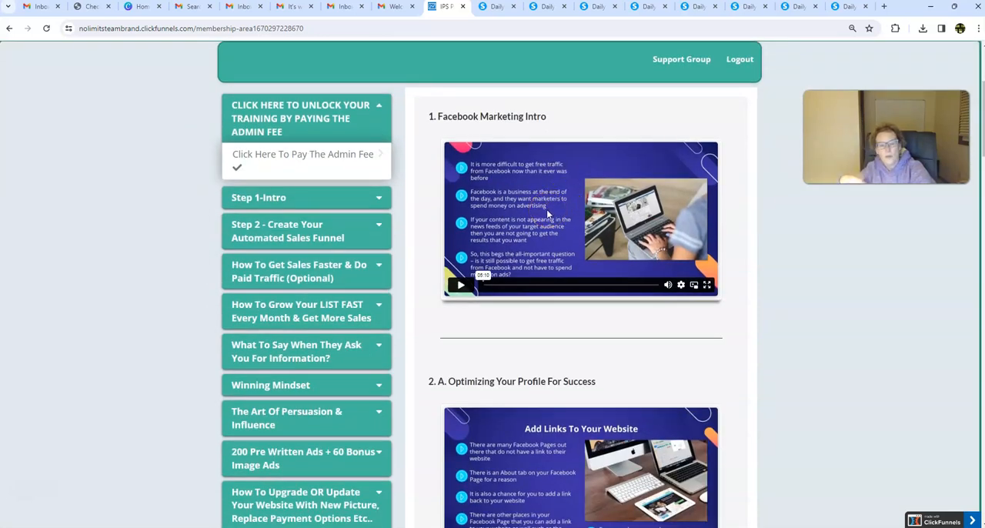
scroll(down, 3)
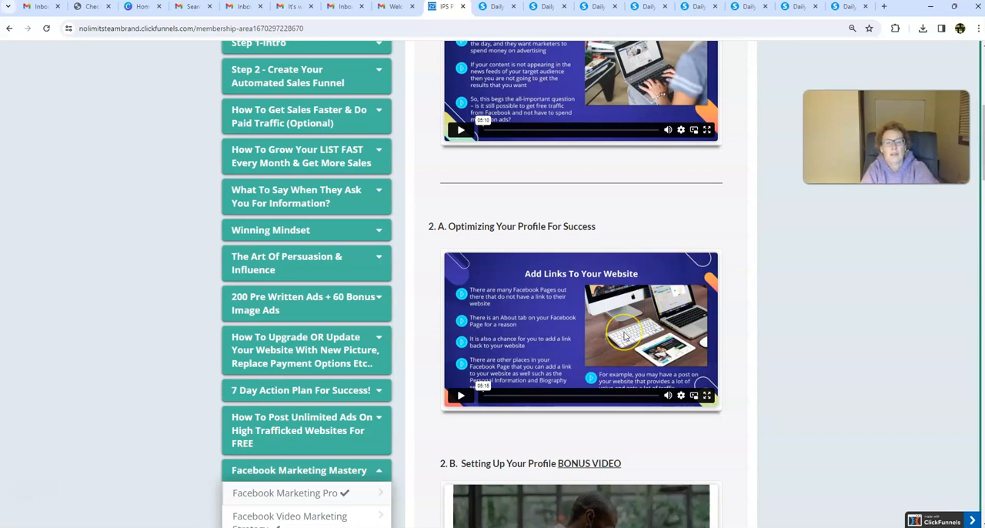
scroll(down, 3)
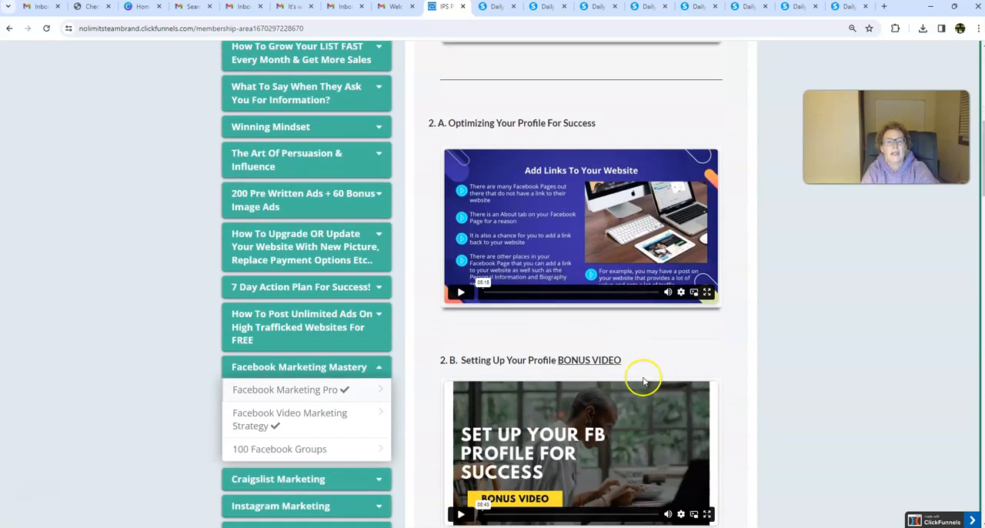
scroll(down, 3)
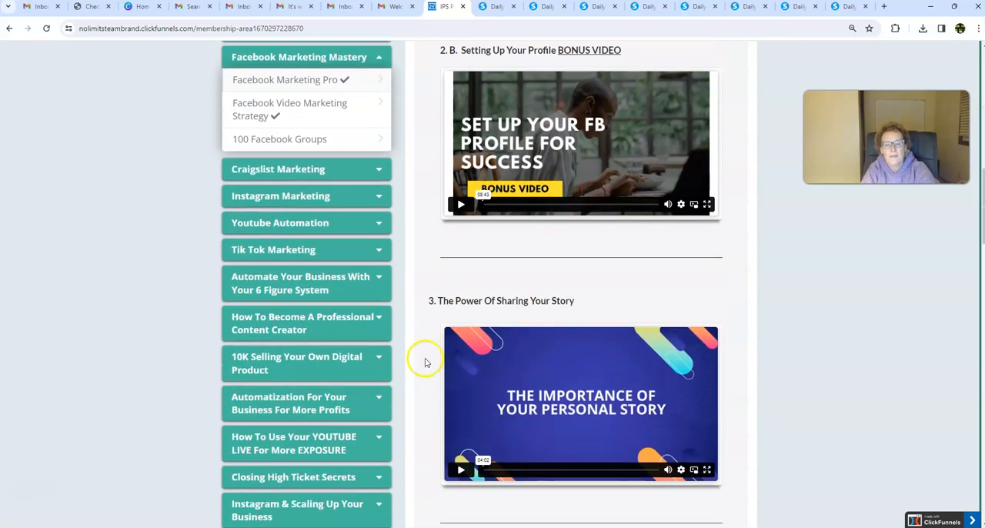
scroll(down, 3)
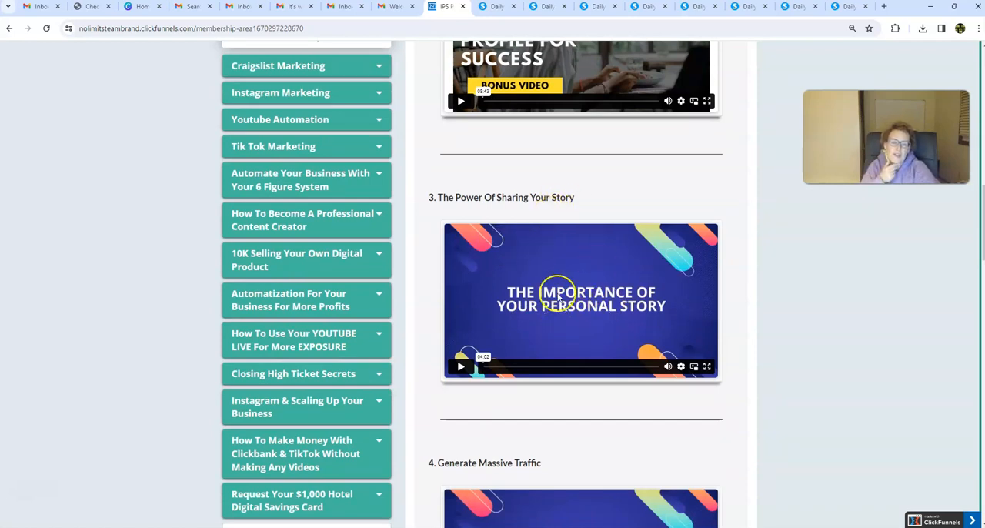
scroll(down, 3)
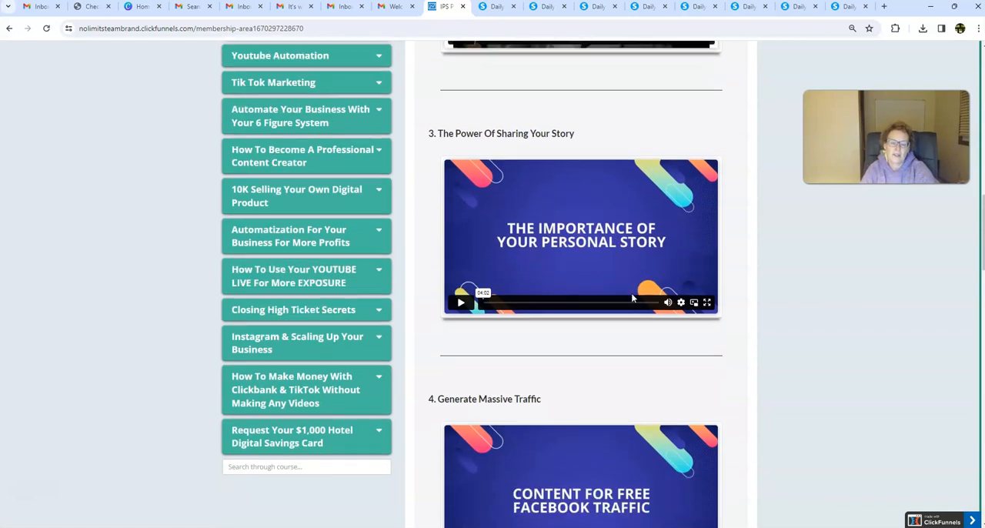
scroll(down, 3)
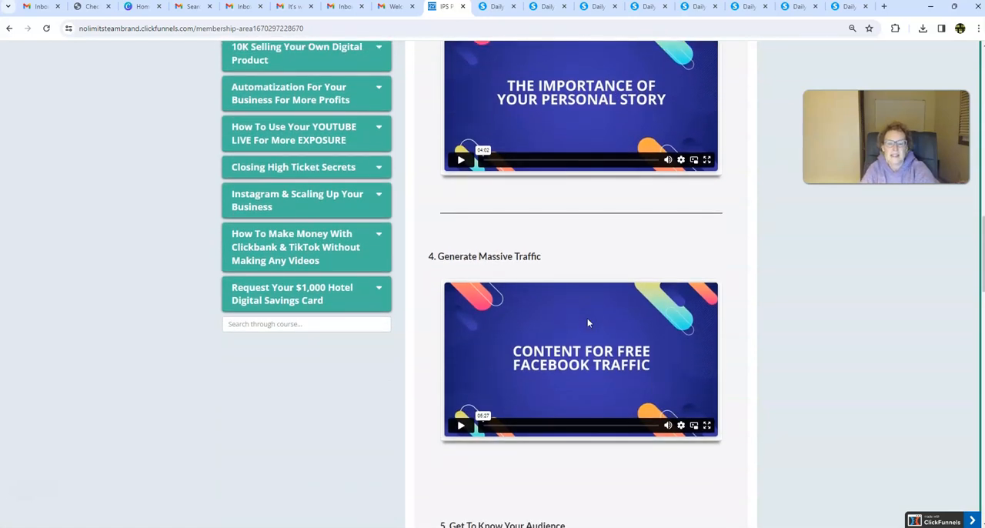
scroll(down, 3)
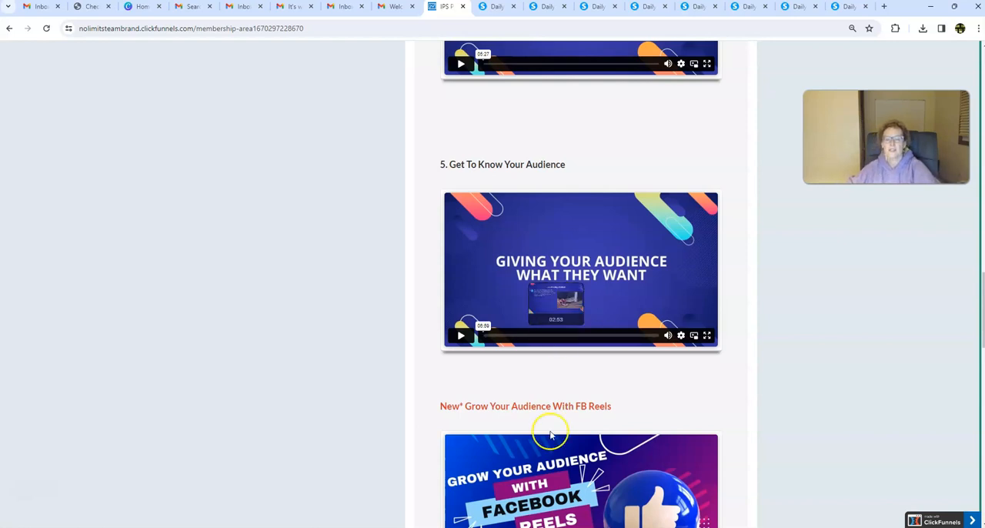
mouse_move(554, 410)
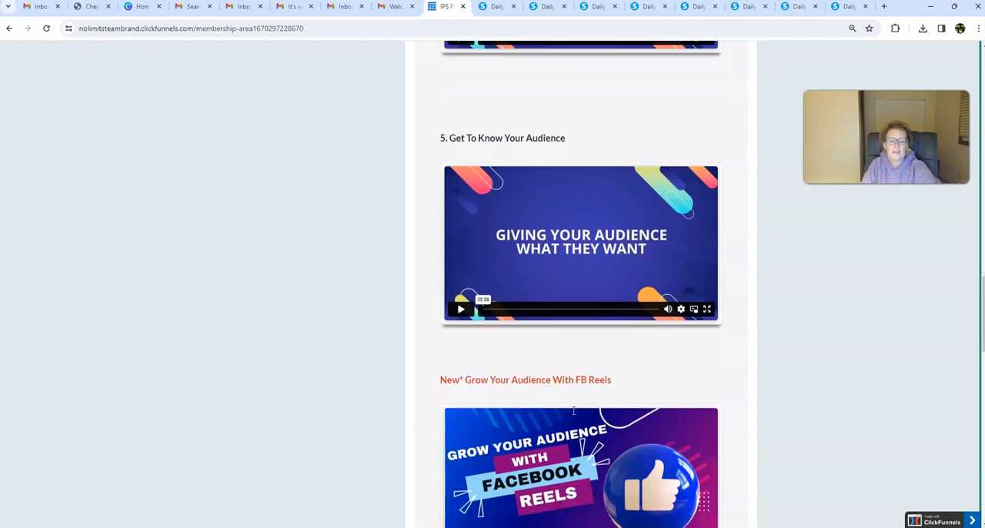
scroll(down, 3)
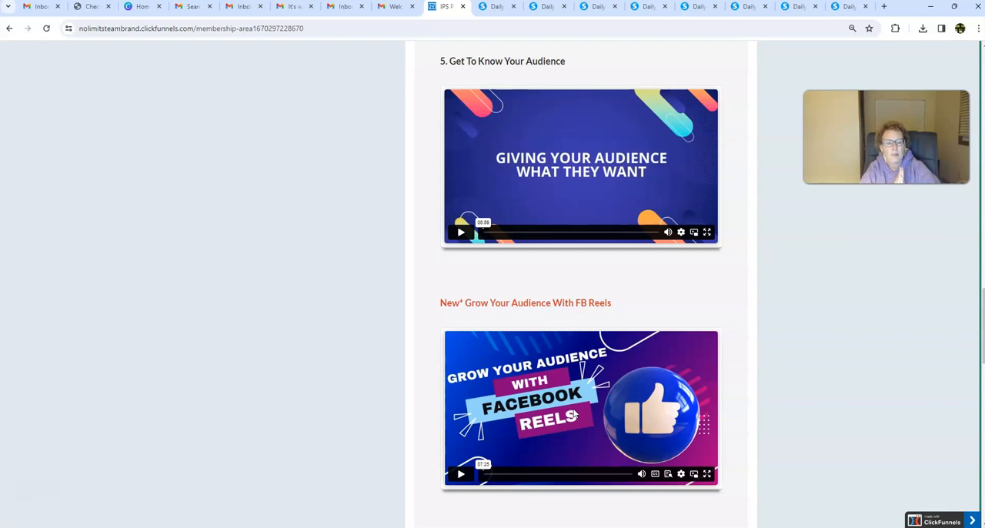
click(561, 398)
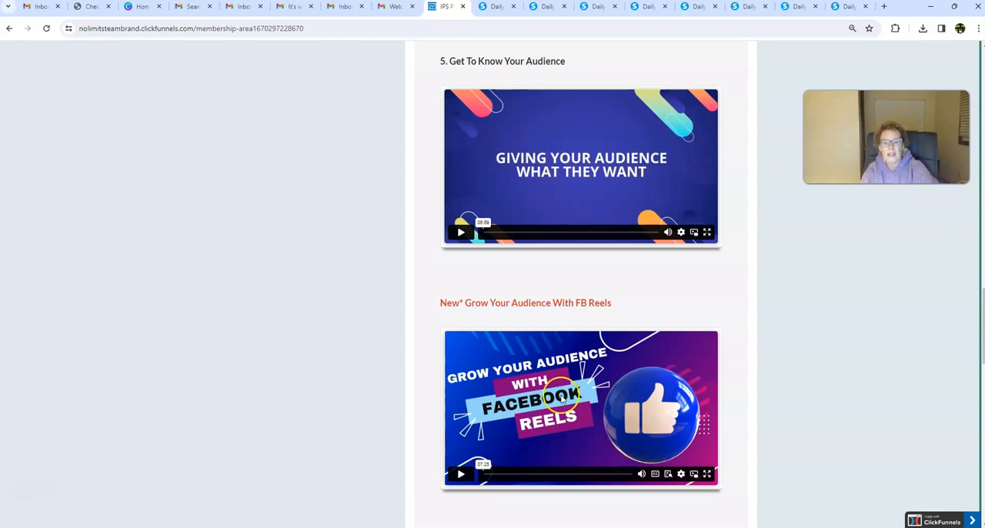
scroll(down, 3)
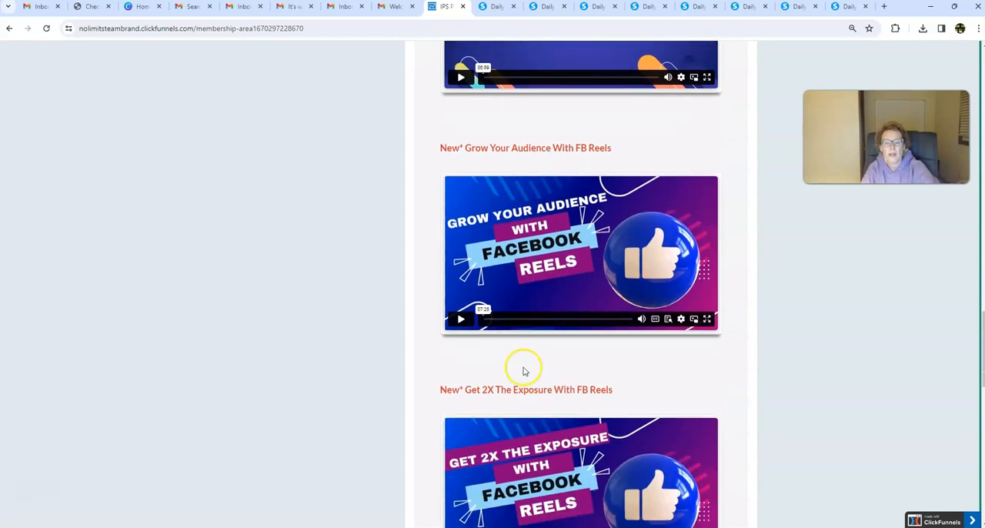
scroll(down, 3)
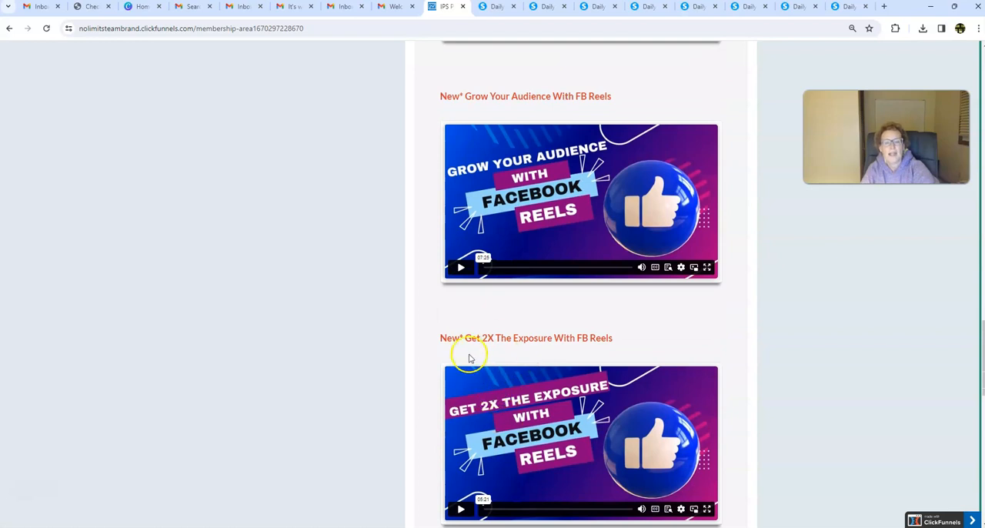
scroll(down, 3)
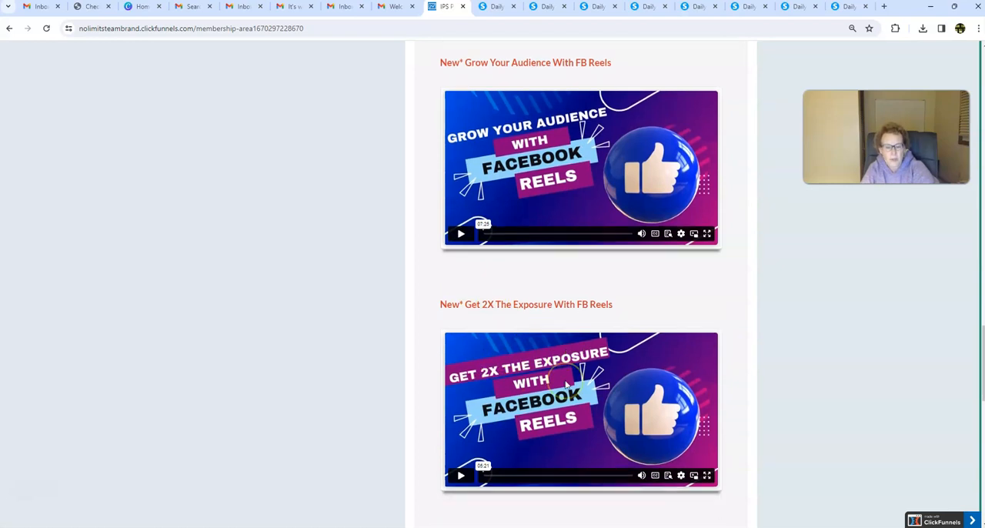
scroll(down, 3)
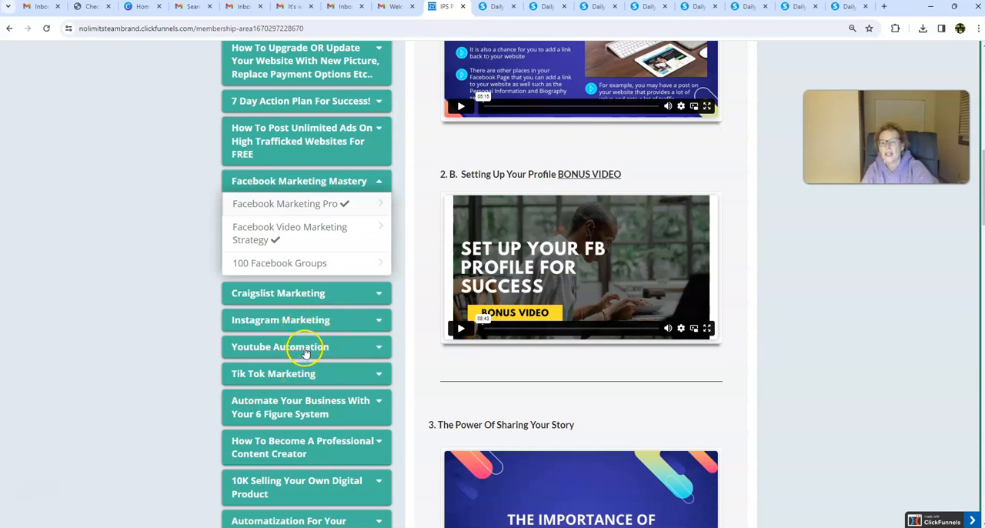
Step: Expand Tik Tok Marketing and open the Go Viral With Tik Tok Marketing lesson
click(273, 373)
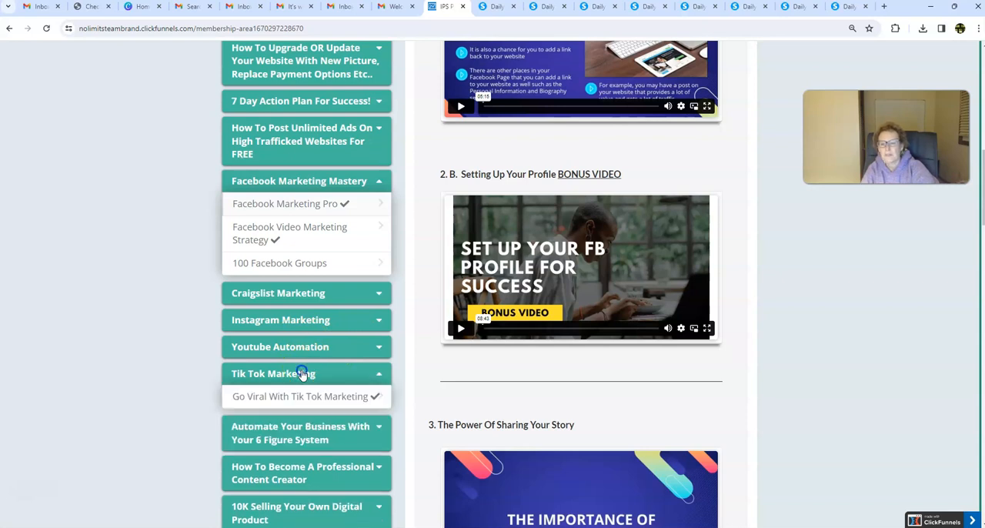
mouse_move(292, 377)
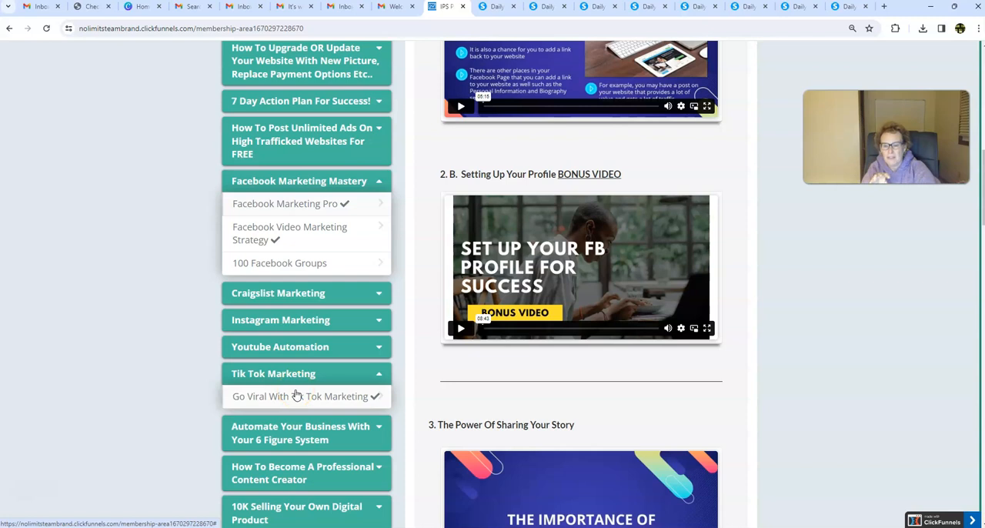
click(299, 395)
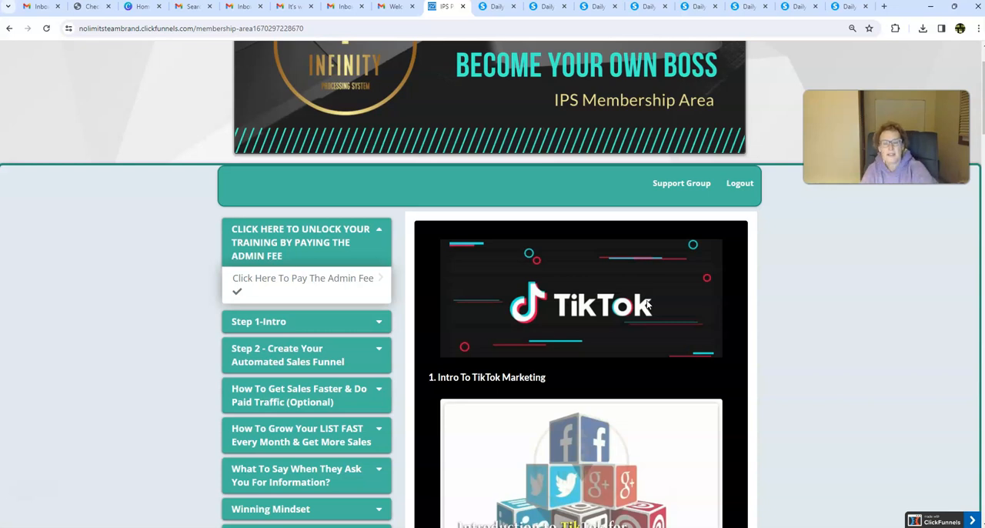
scroll(down, 3)
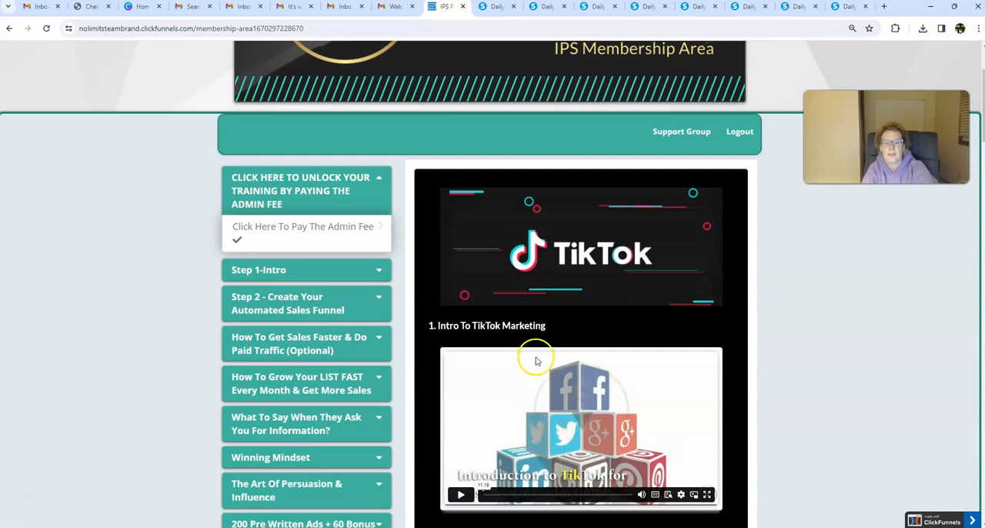
scroll(down, 3)
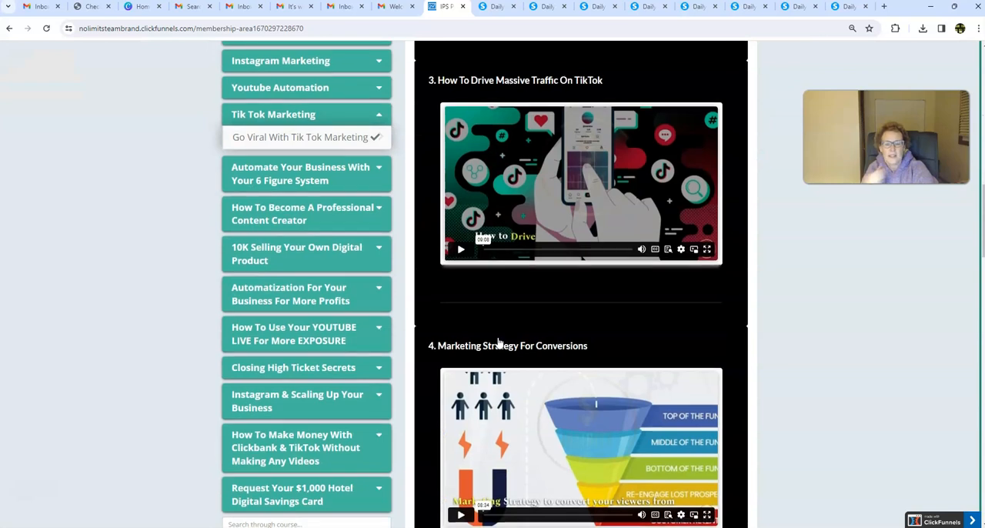
scroll(down, 3)
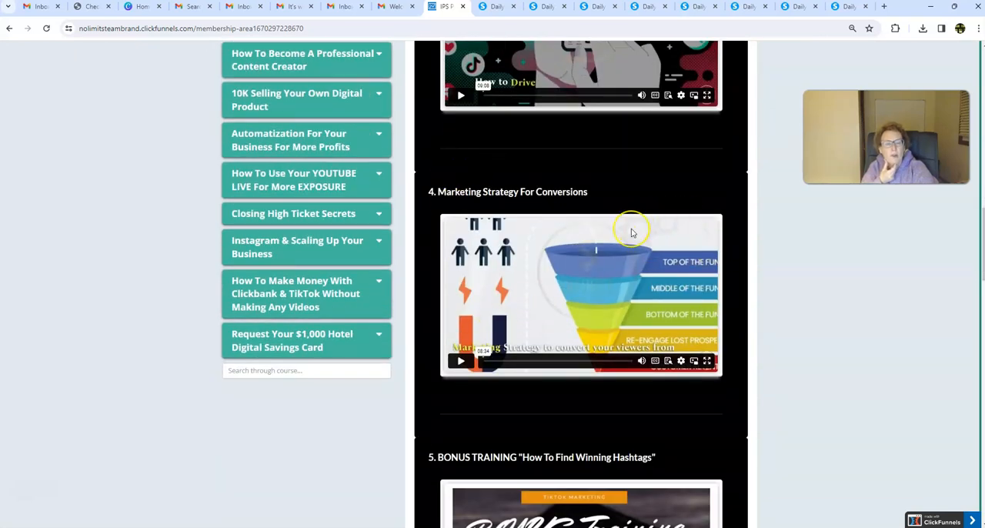
mouse_move(535, 181)
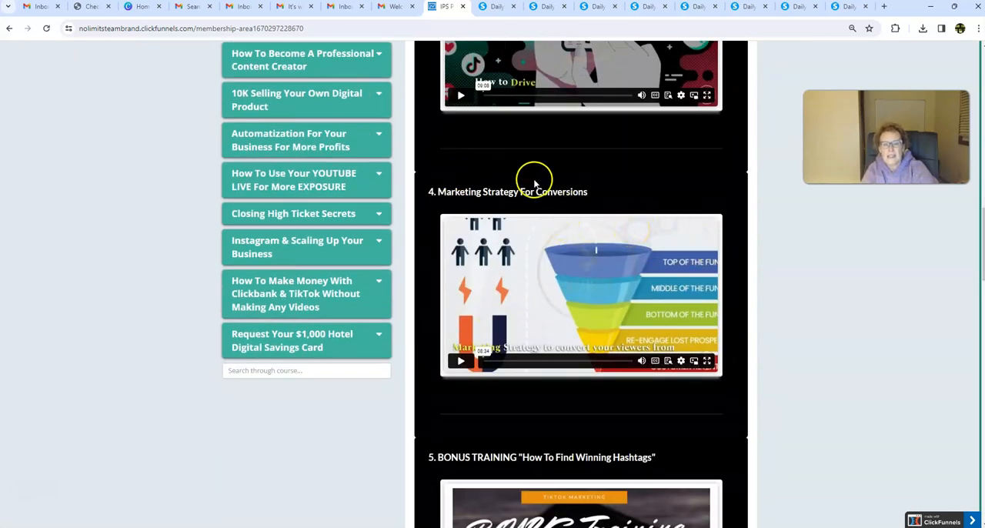
scroll(down, 3)
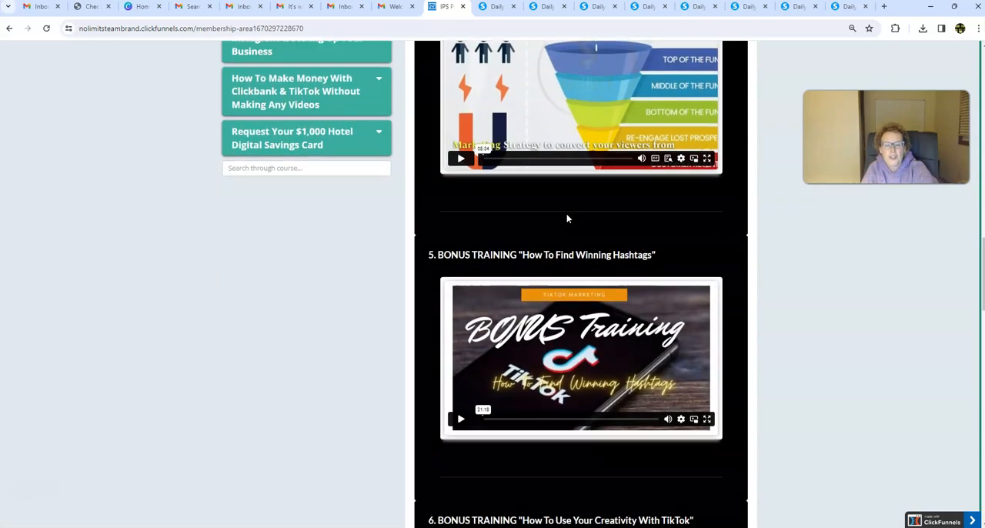
scroll(down, 3)
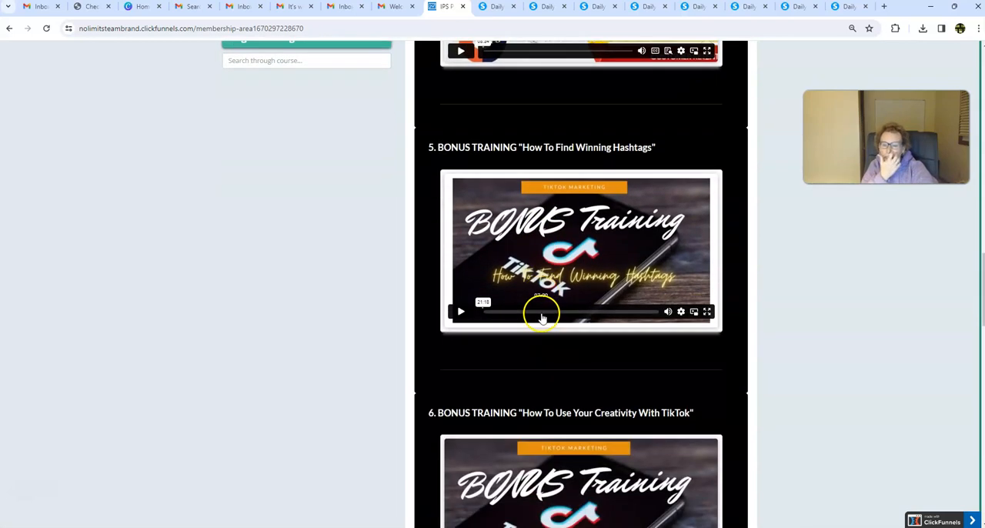
scroll(down, 3)
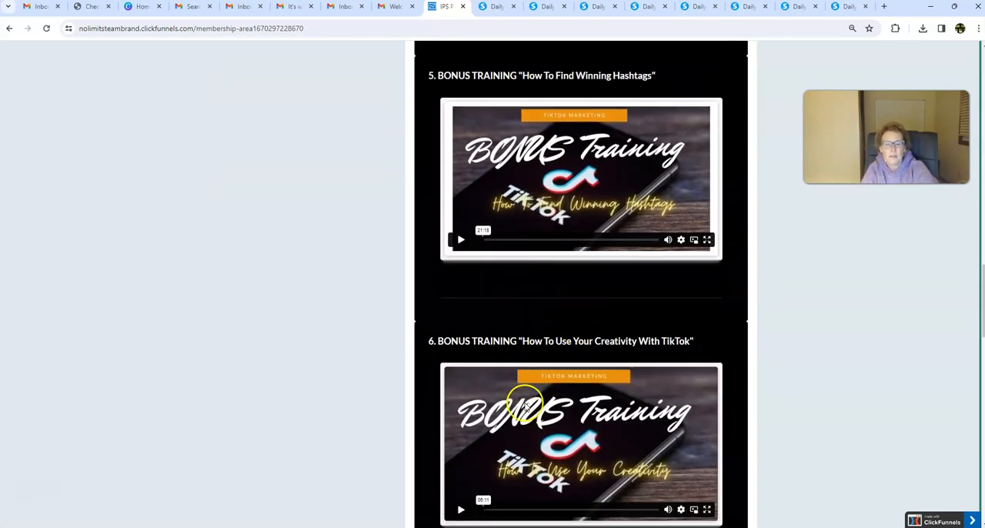
scroll(down, 3)
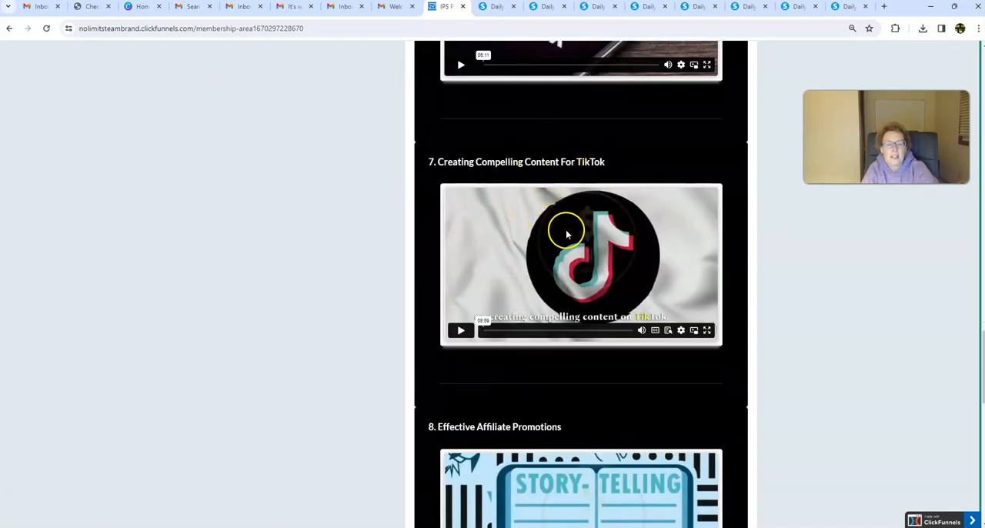
scroll(down, 3)
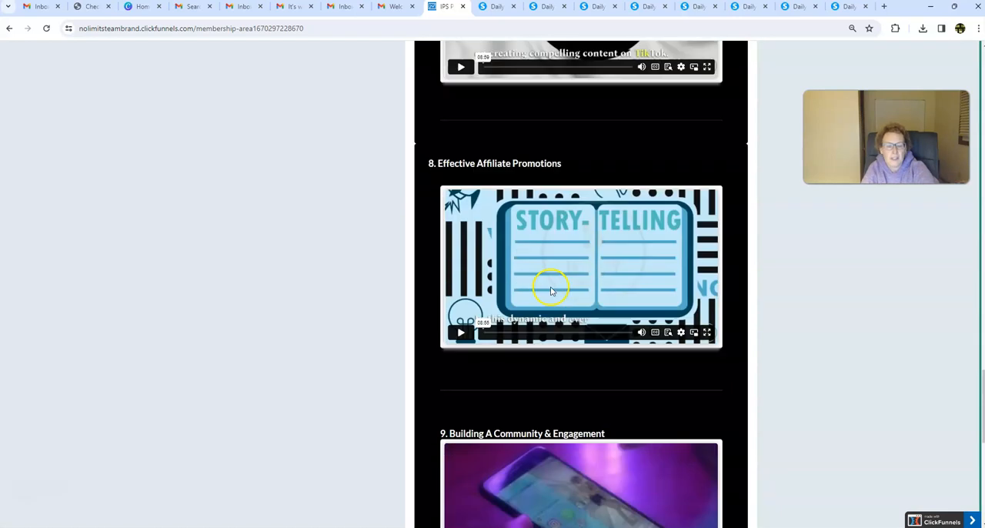
scroll(down, 3)
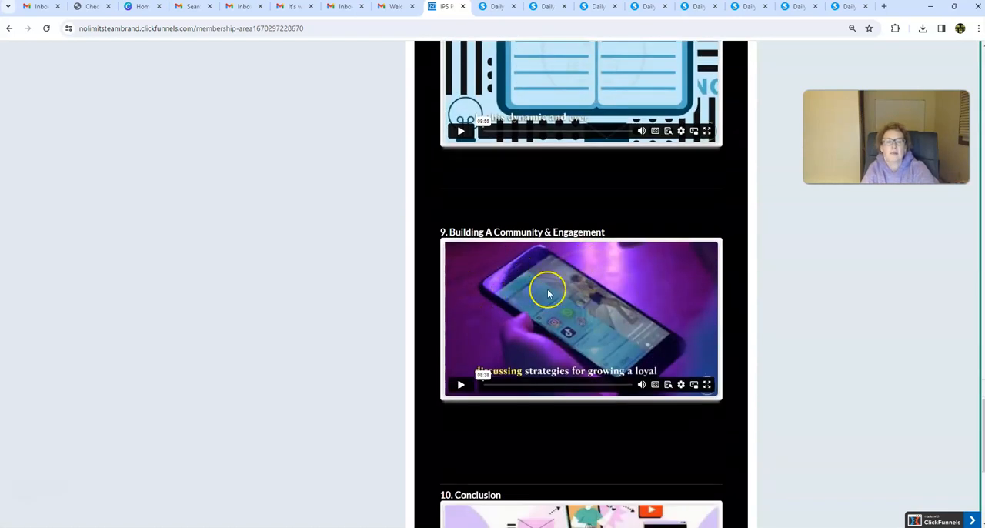
scroll(down, 3)
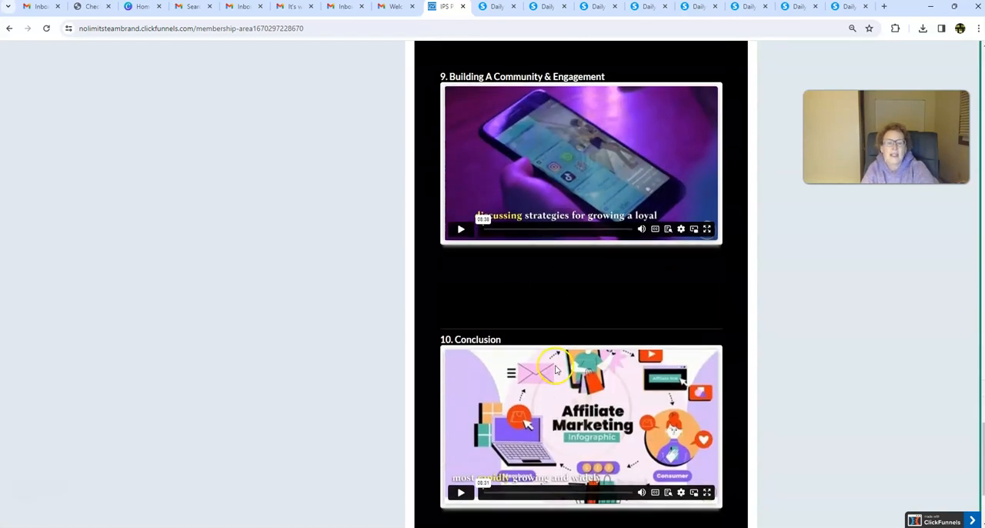
scroll(down, 3)
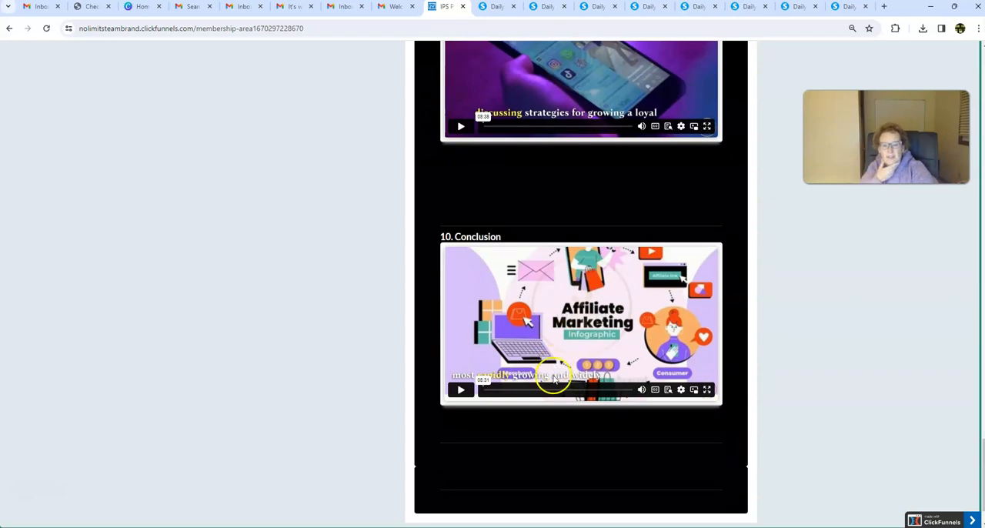
scroll(down, 3)
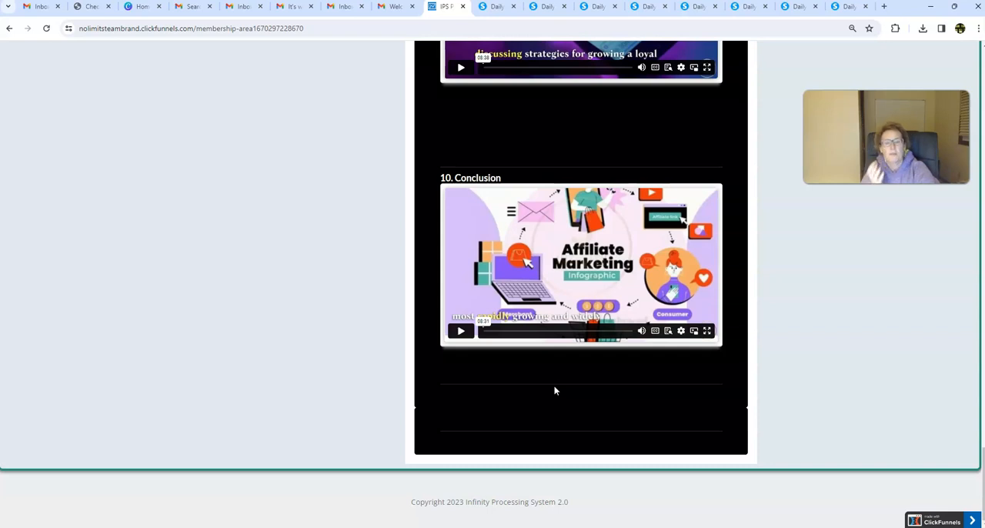
scroll(up, 3)
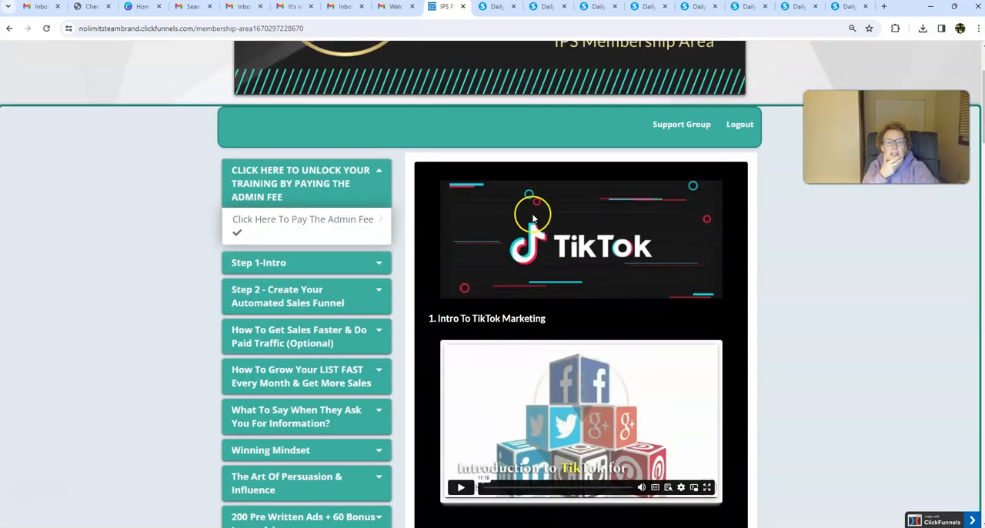
mouse_move(600, 277)
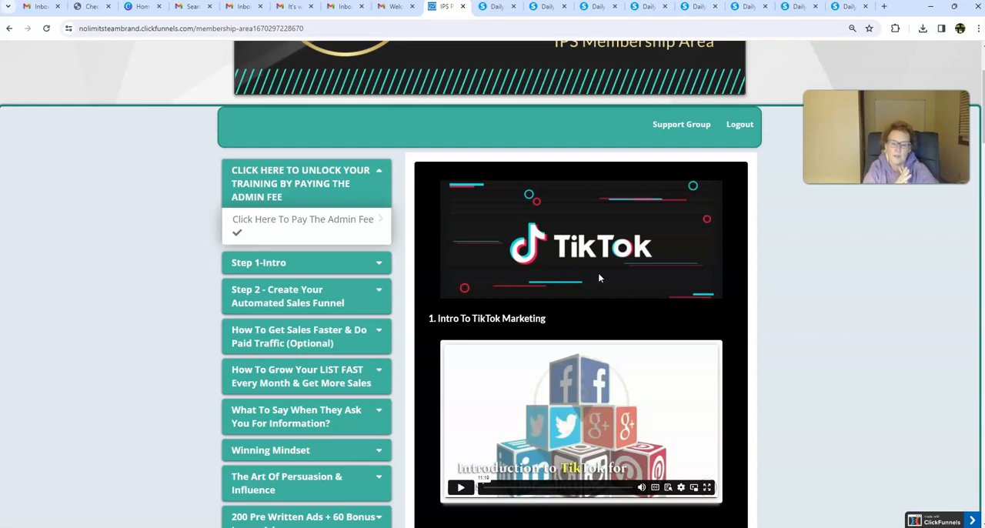
mouse_move(802, 202)
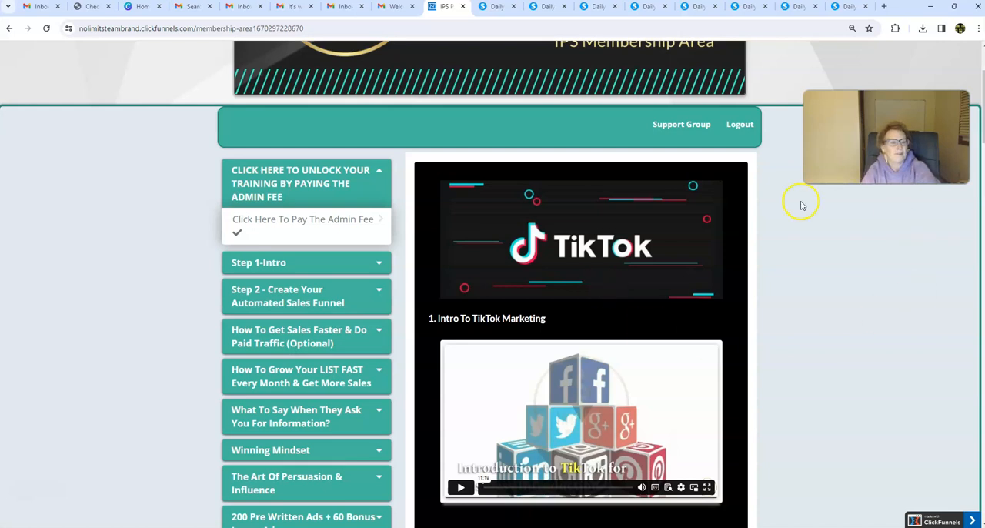
scroll(down, 3)
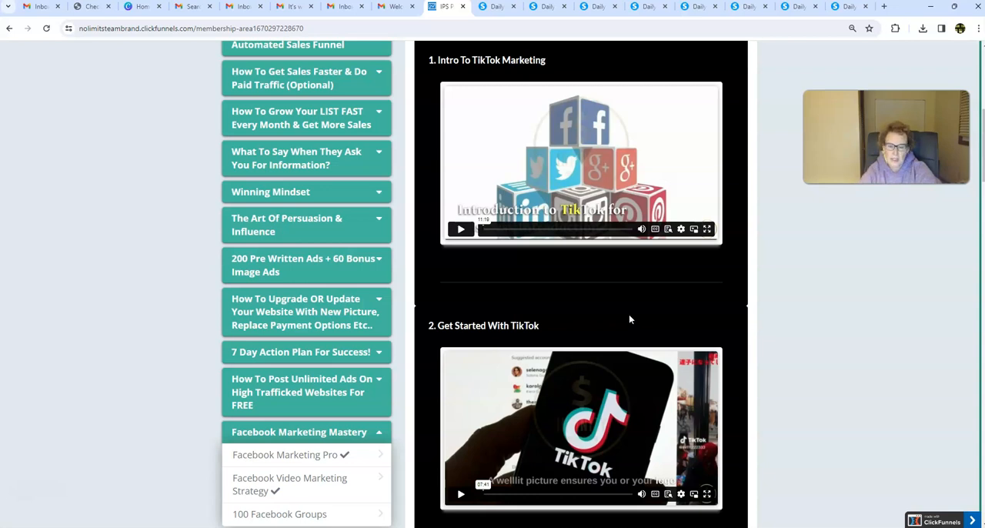
scroll(down, 3)
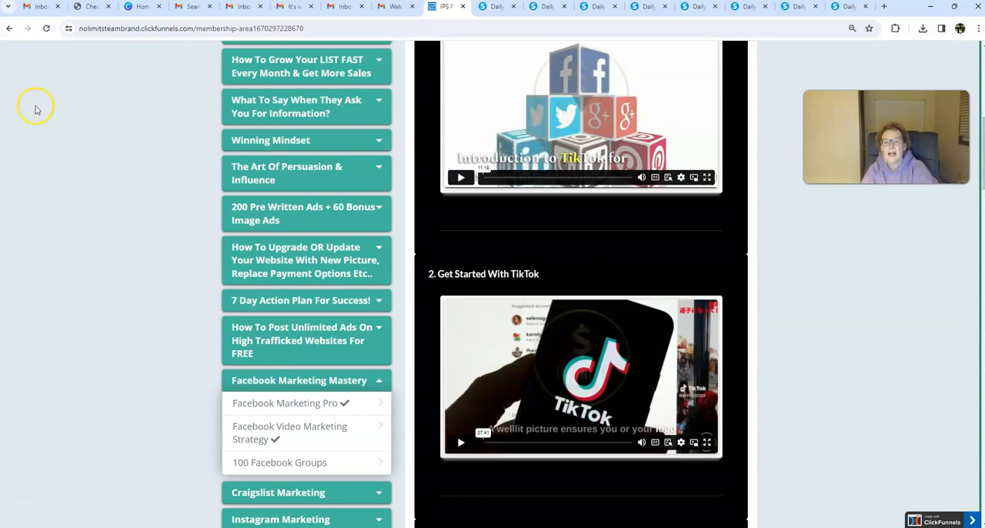
scroll(down, 3)
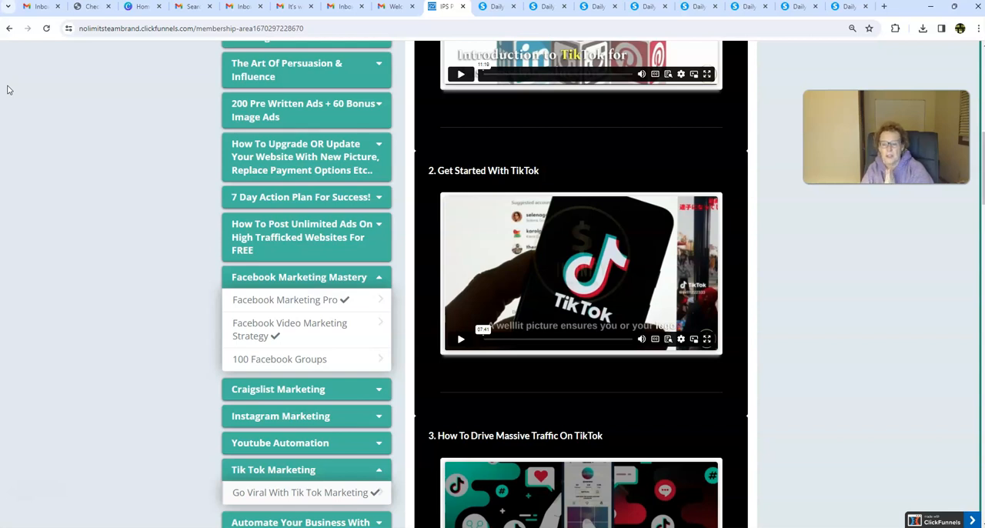
mouse_move(138, 155)
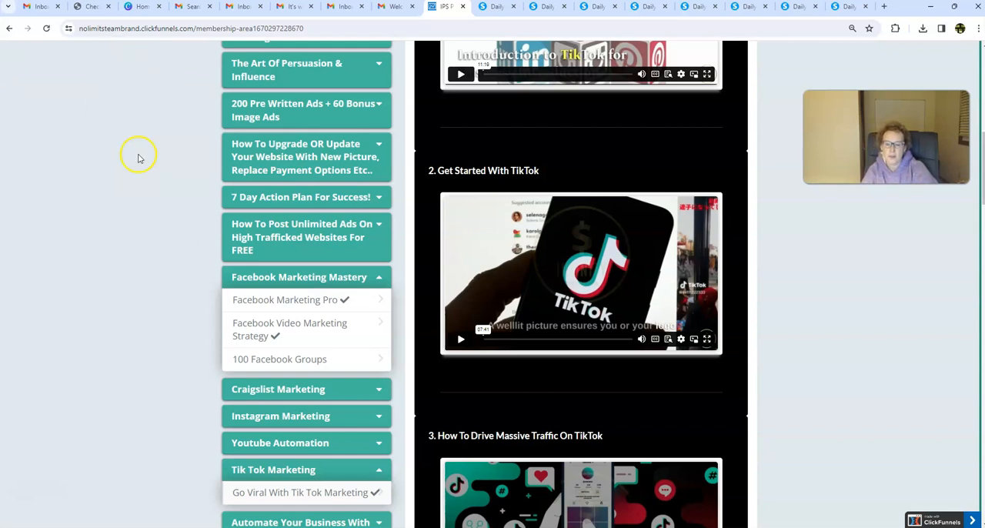
mouse_move(297, 359)
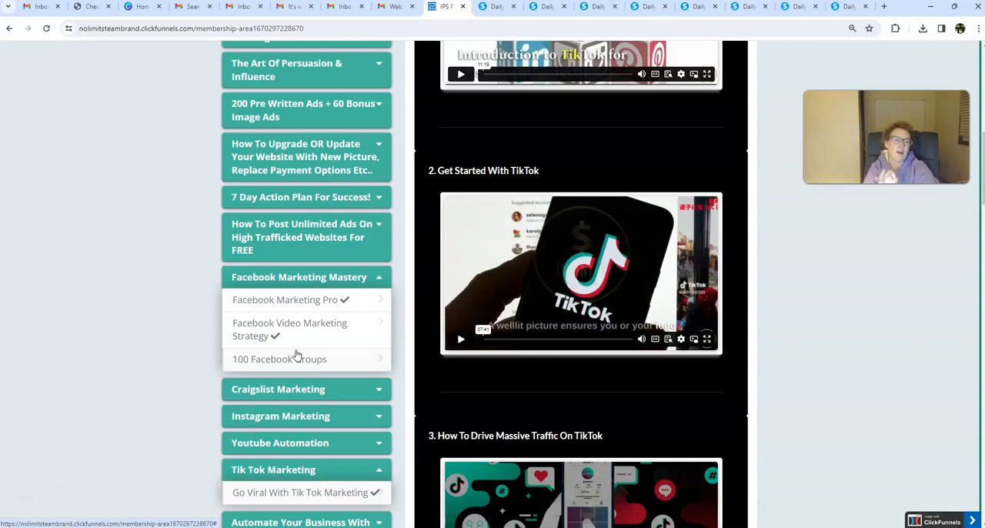
scroll(down, 3)
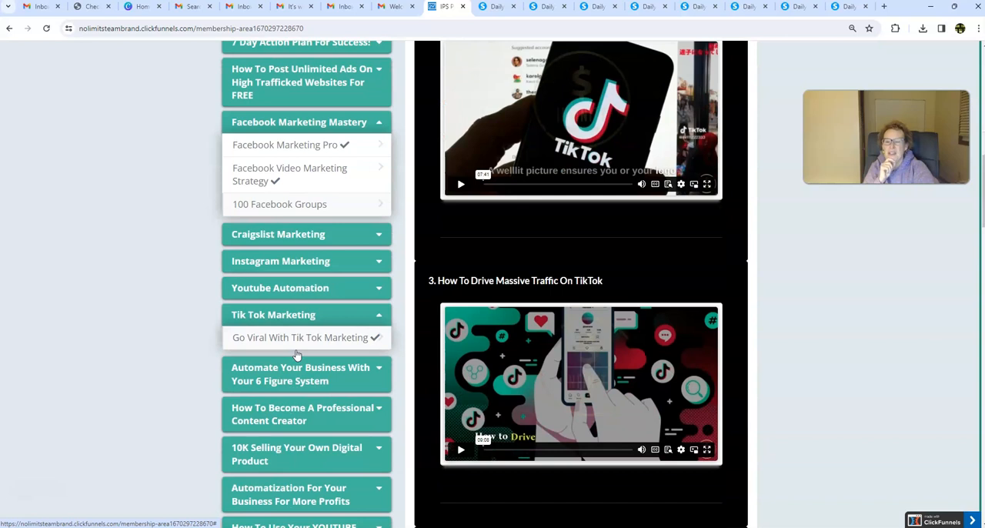
scroll(down, 3)
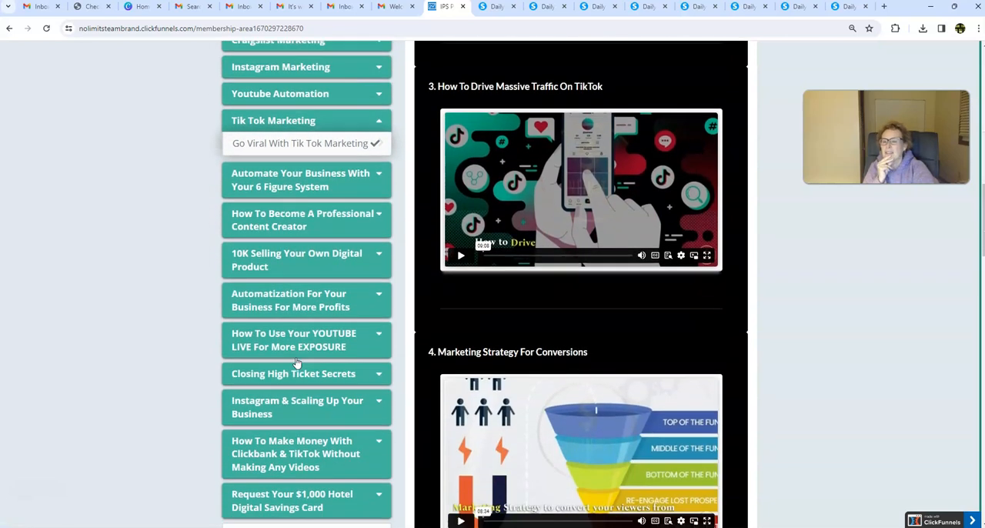
scroll(down, 3)
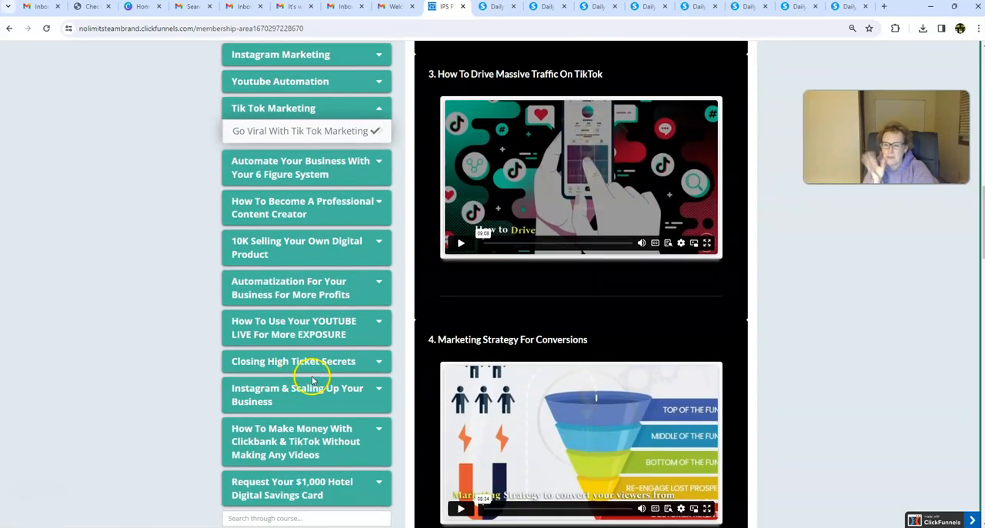
mouse_move(331, 370)
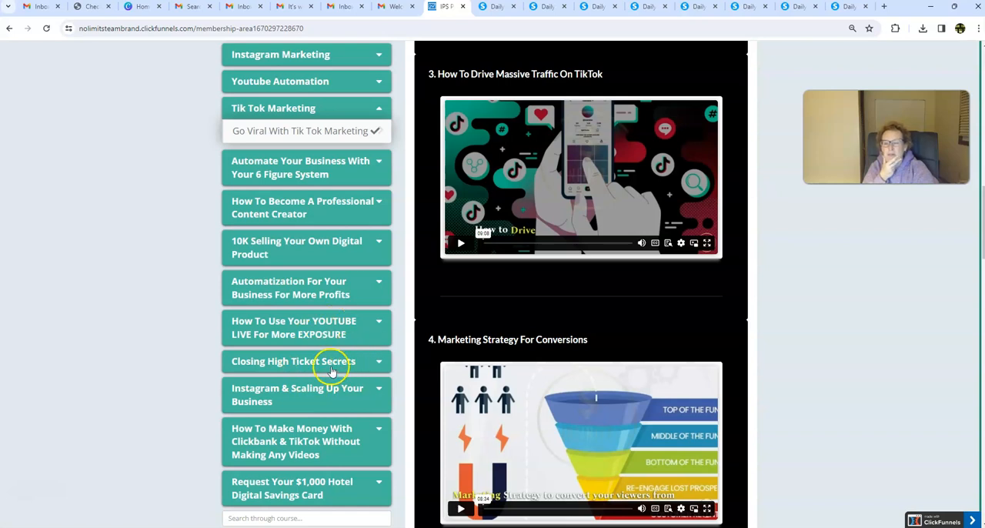
mouse_move(332, 382)
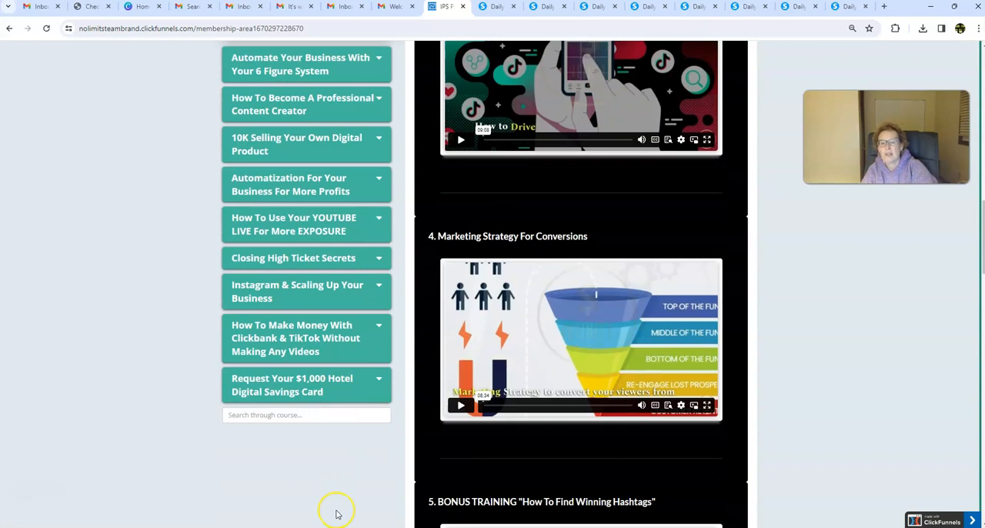
scroll(down, 3)
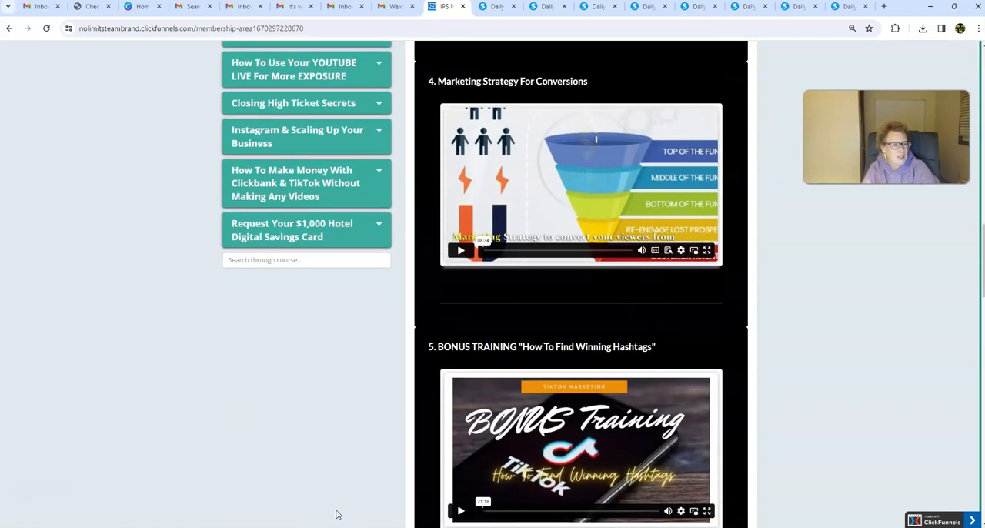